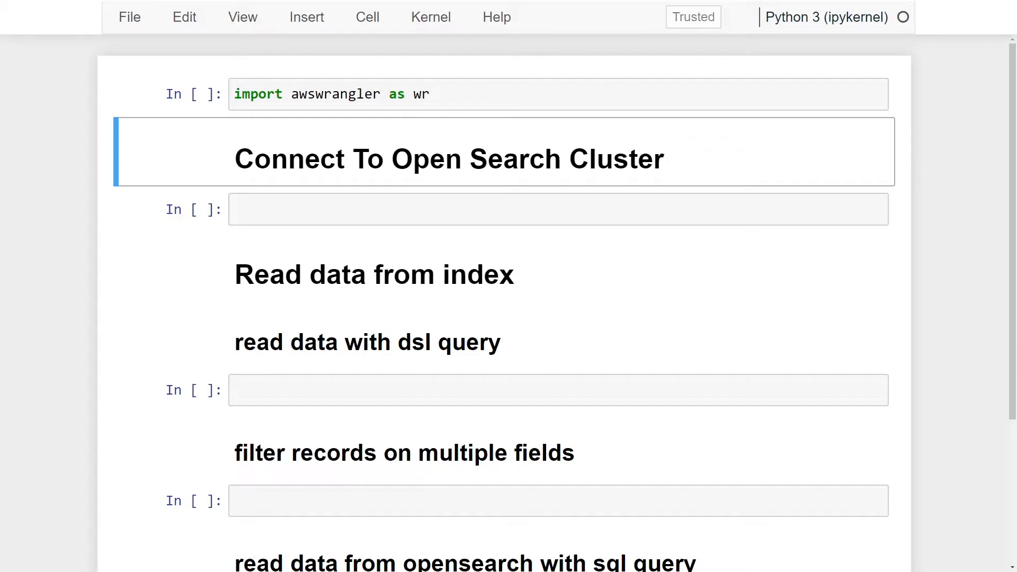
{"action": "mouse_move", "coordinate": [363, 252]}
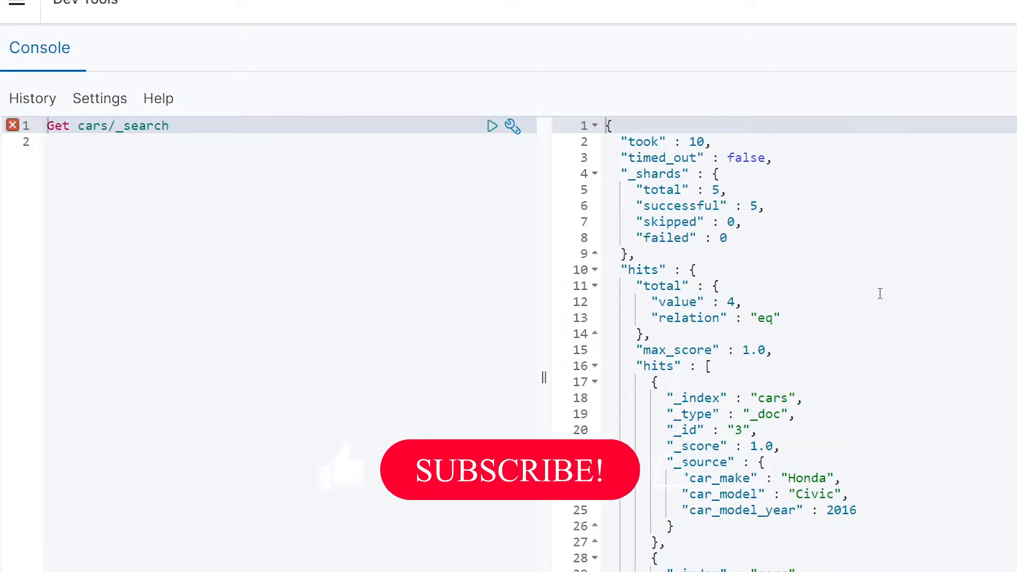
Write os_connection = wr.opensearch.connect(host=..., port=443, username=..., password=...) with aligned arguments
{"action": "scroll", "scroll_direction": "down", "scroll_amount": 3}
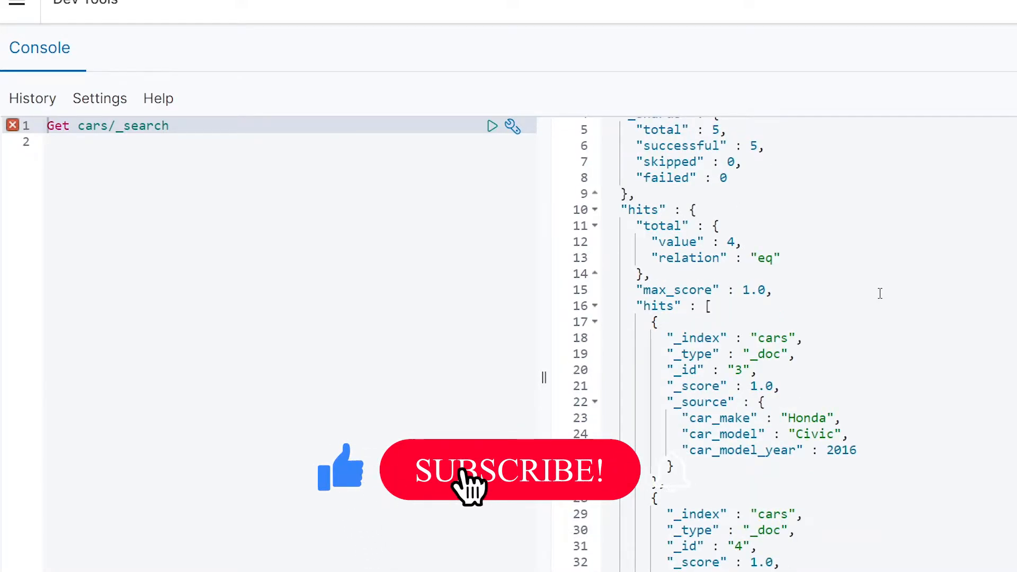
{"action": "scroll", "scroll_direction": "down", "scroll_amount": 3}
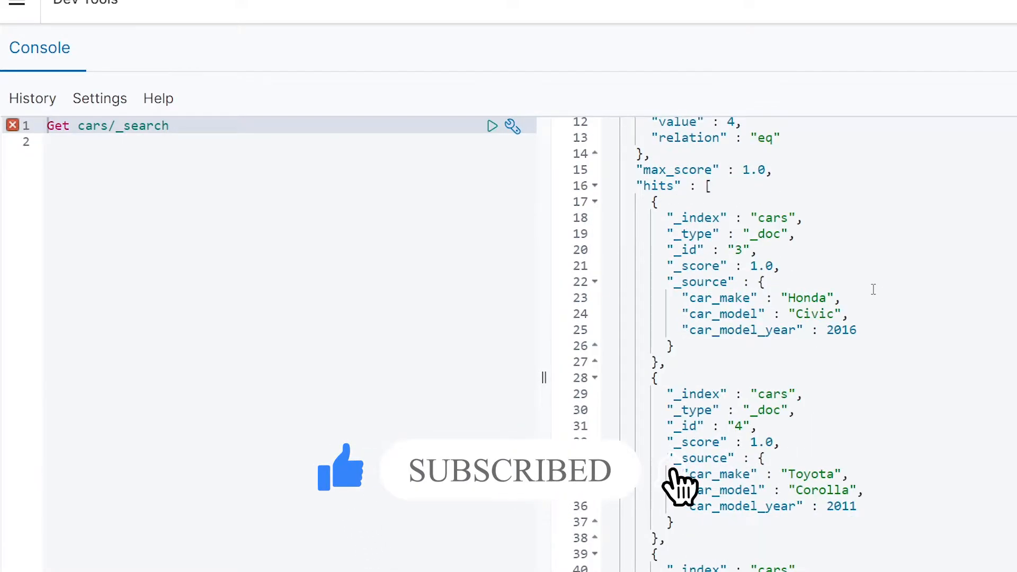
{"action": "scroll", "scroll_direction": "down", "scroll_amount": 3}
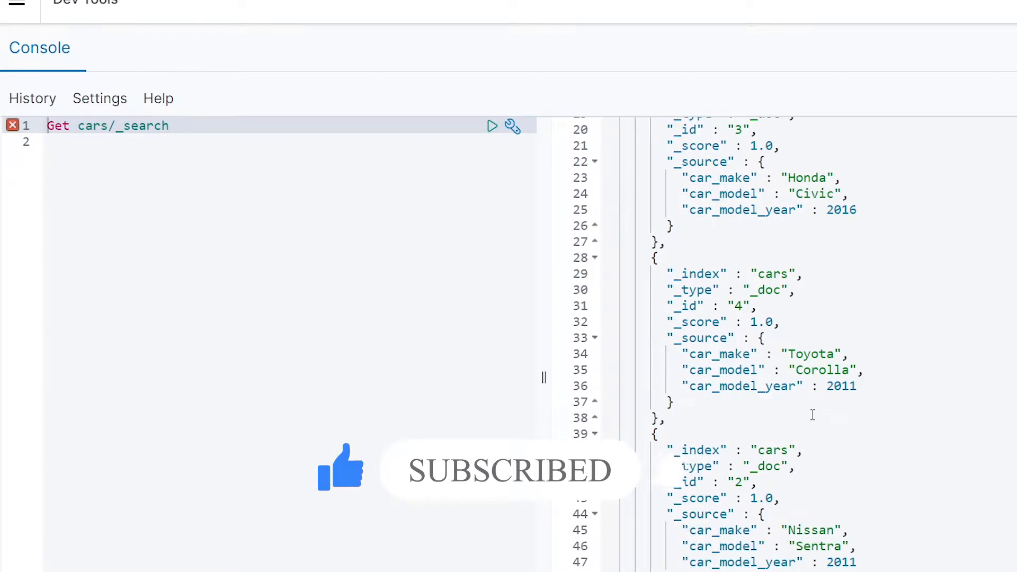
{"action": "scroll", "scroll_direction": "down", "scroll_amount": 3}
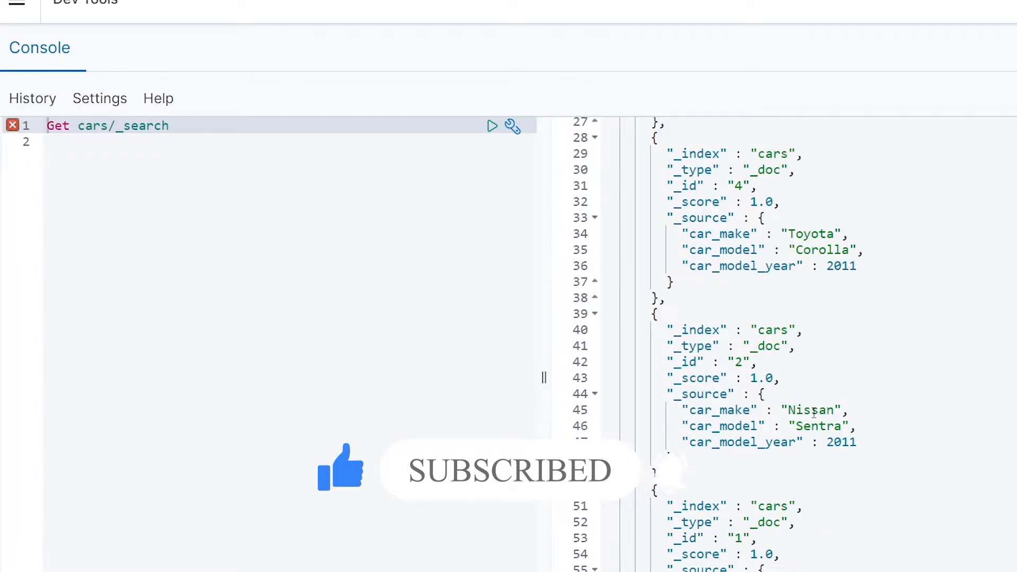
{"action": "scroll", "scroll_direction": "up", "scroll_amount": 3}
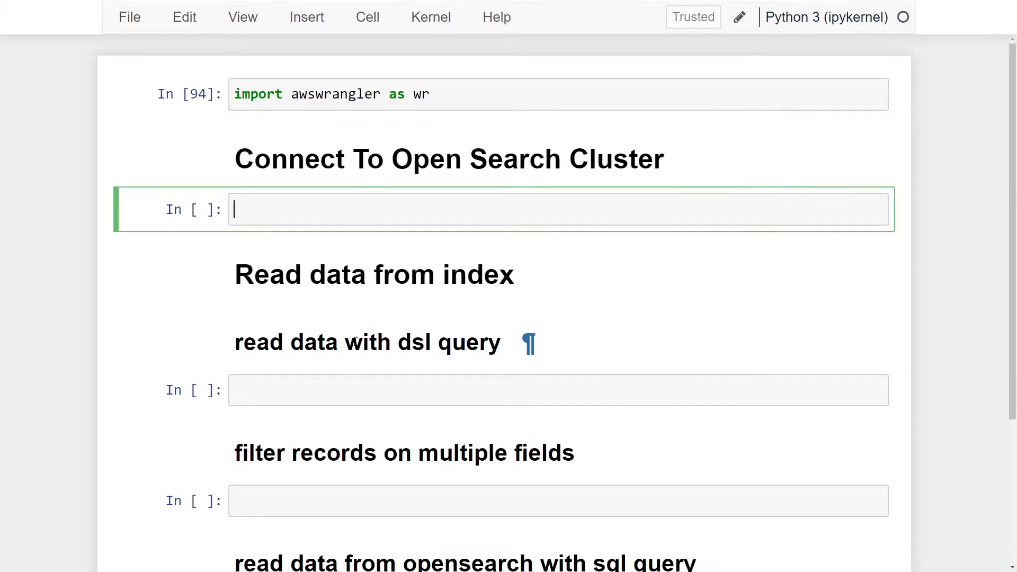
{"action": "scroll", "scroll_direction": "down", "scroll_amount": 3}
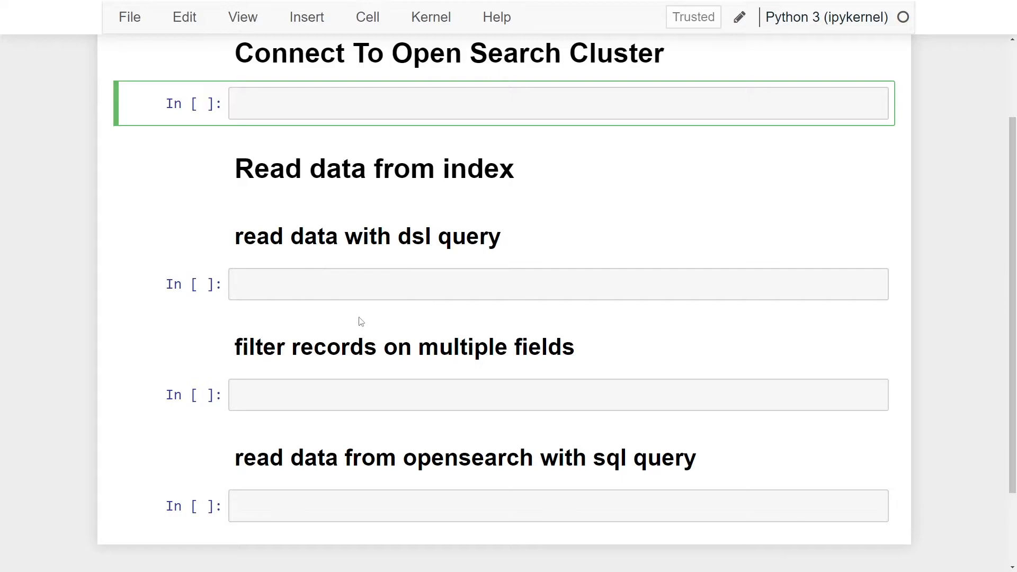
{"action": "type", "text": "o"}
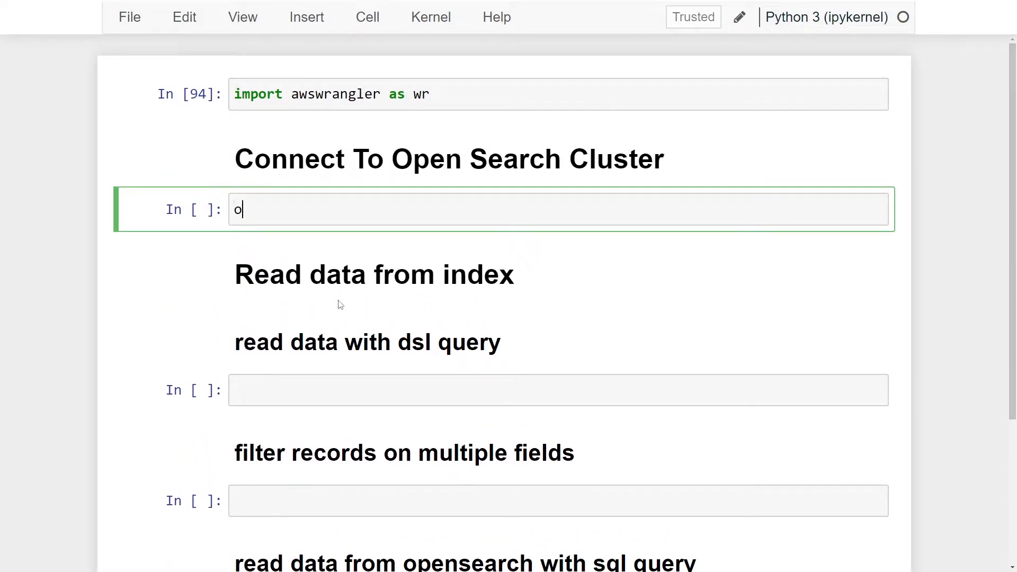
{"action": "type", "text": "s_connecti"}
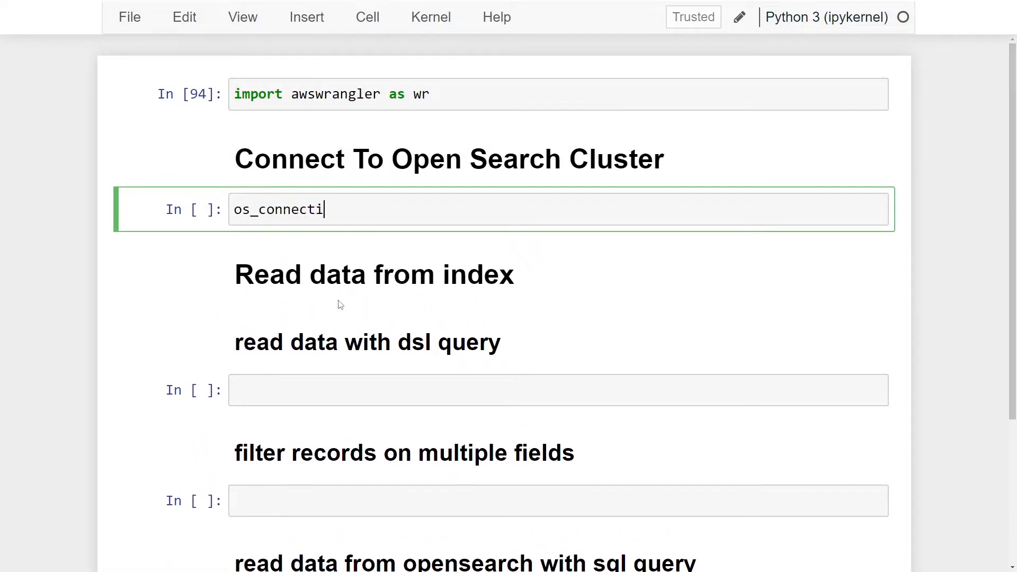
{"action": "type", "text": "on ="}
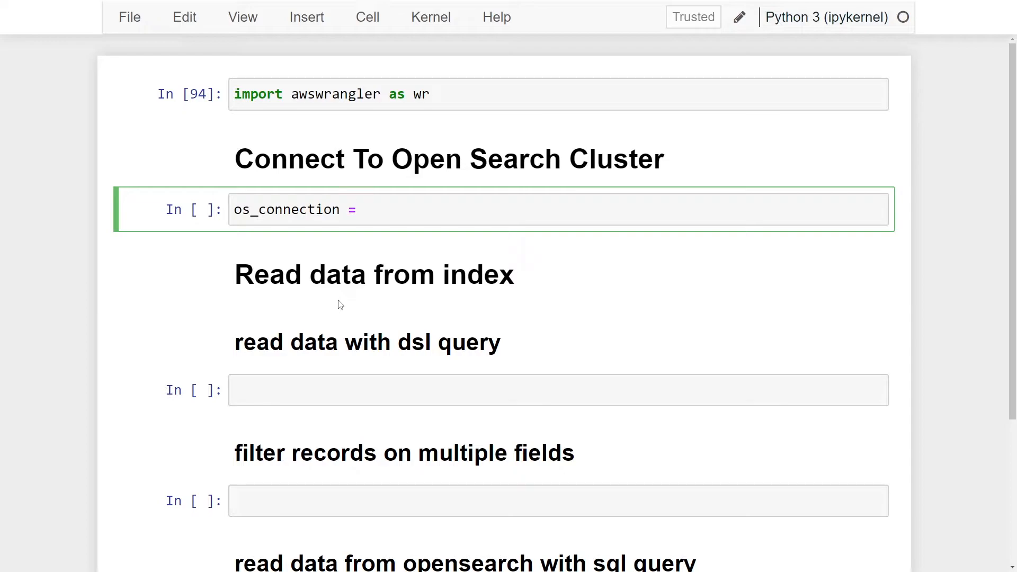
{"action": "type", "text": "wr"}
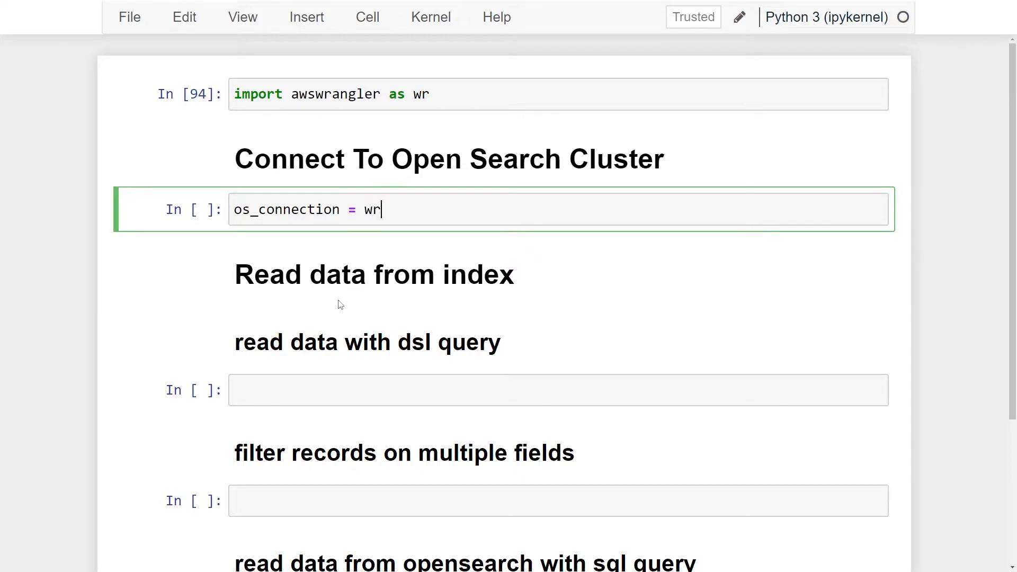
{"action": "type", "text": ".opensearch."}
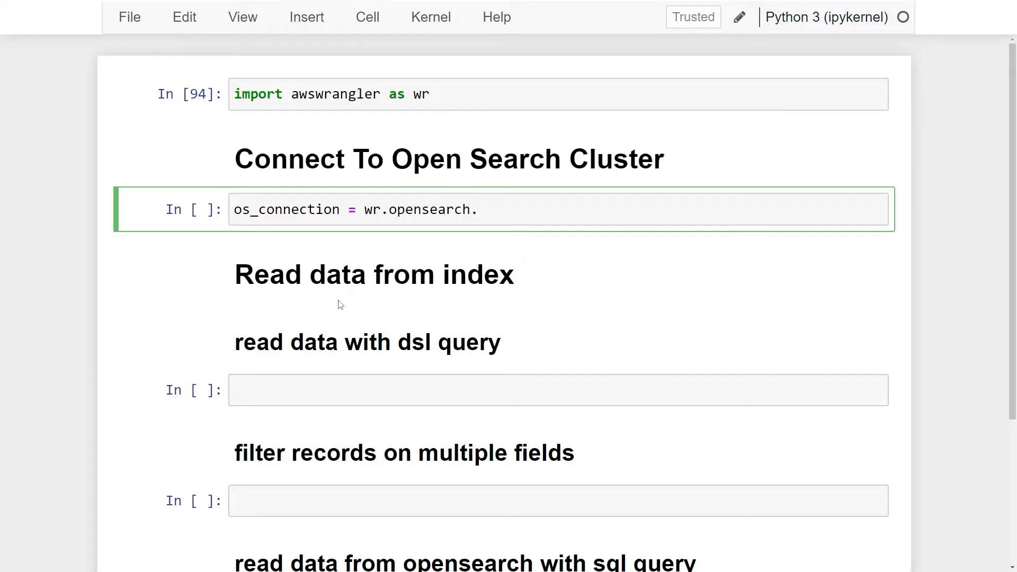
{"action": "type", "text": "connect(host='https://search-adriano-opensearch-test-fu"}
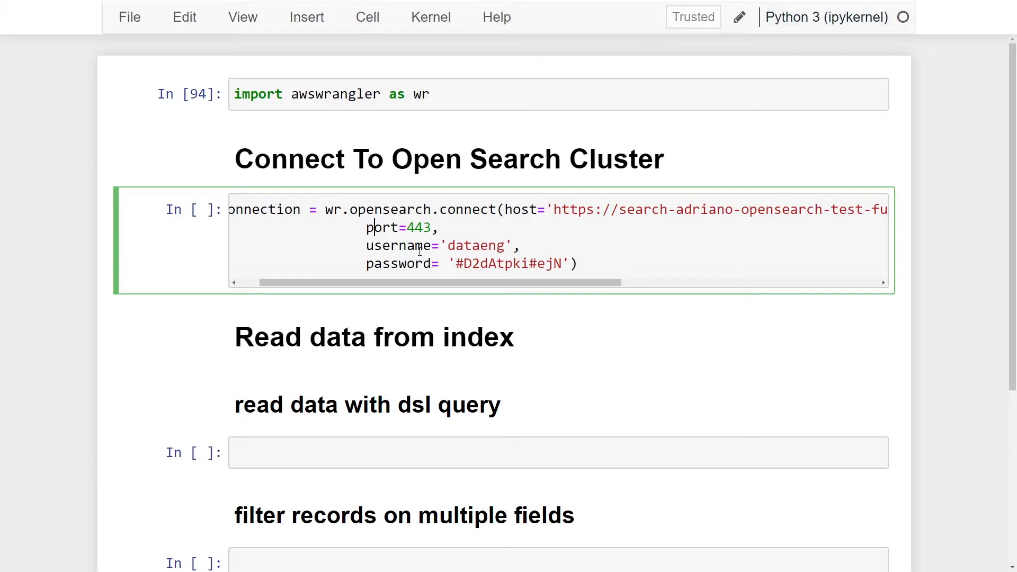
{"action": "left_click", "coordinate": [464, 264]}
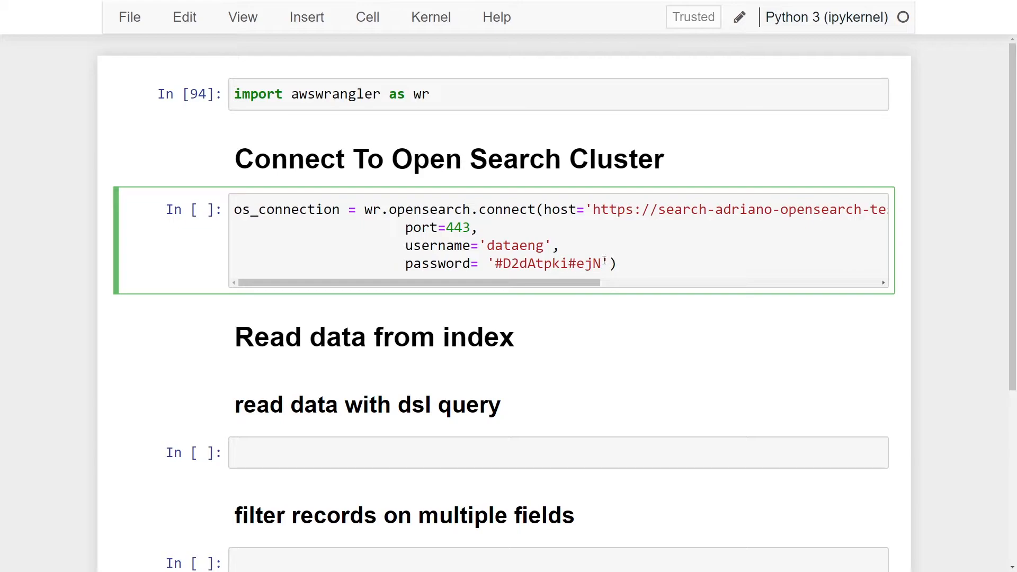
{"action": "mouse_move", "coordinate": [580, 274]}
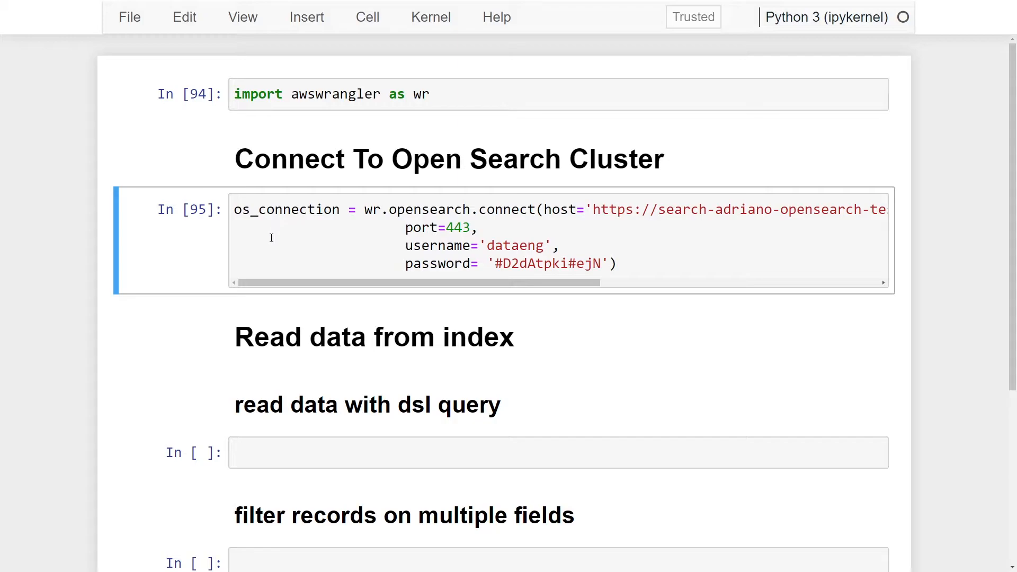
Run the connection cell and move down to the empty dsl-query cell
{"action": "scroll", "scroll_direction": "down", "scroll_amount": 3}
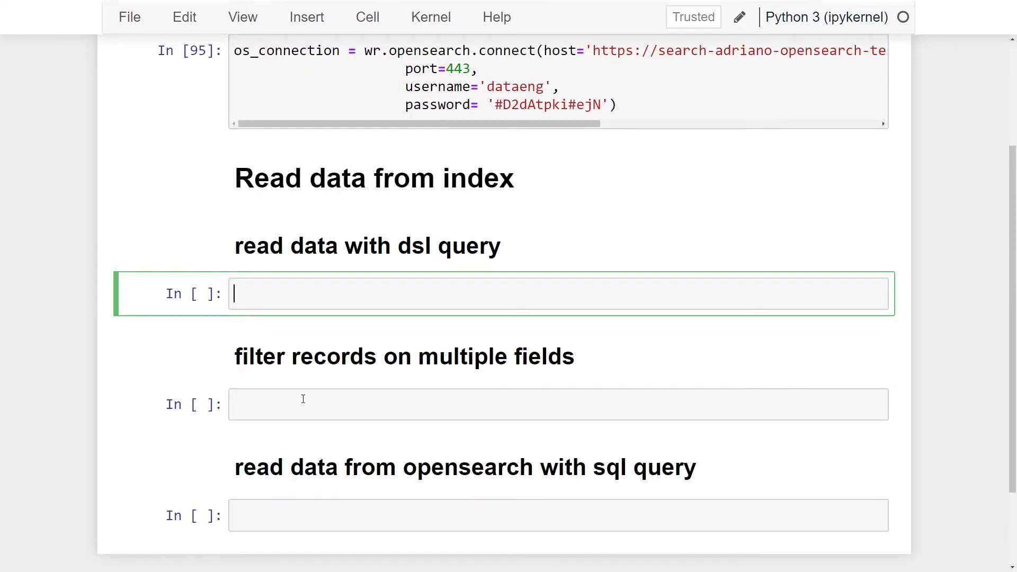
Write df = wr.opensearch.search(client, index='cars', search_body matching car_make Toyota) and save
{"action": "type", "text": "df"}
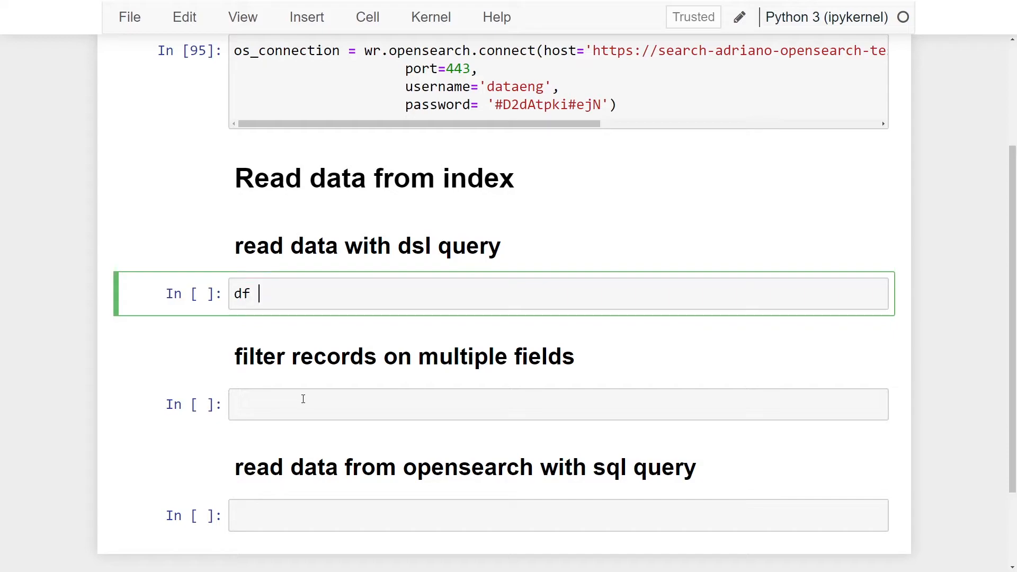
{"action": "type", "text": "="}
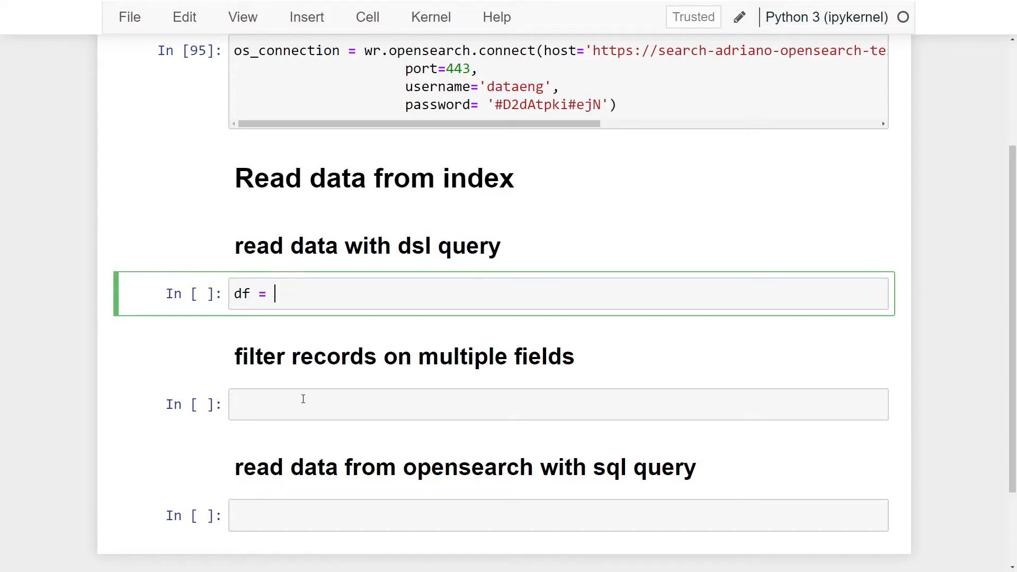
{"action": "type", "text": "wr.opens"}
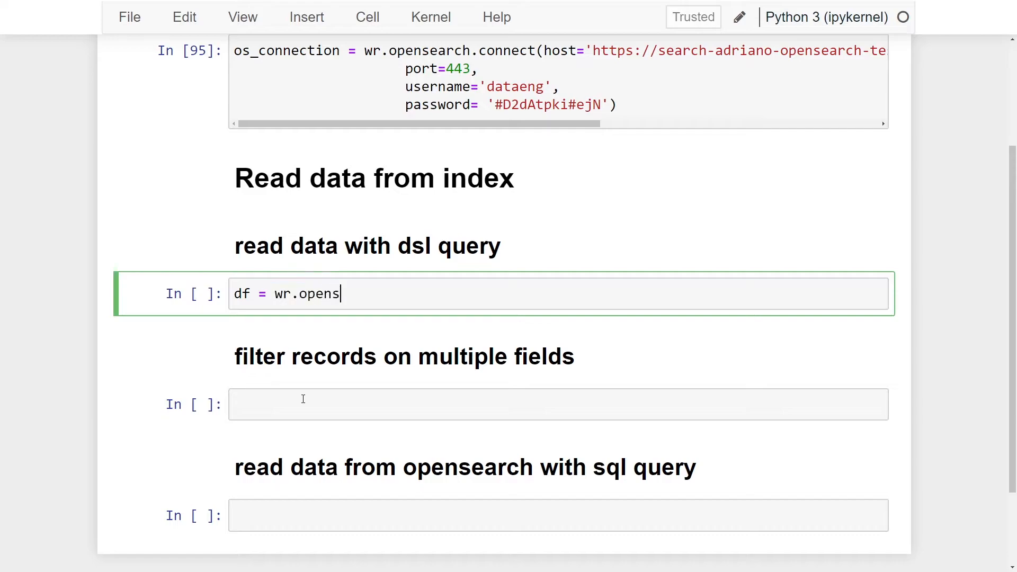
{"action": "type", "text": "earch.sear"}
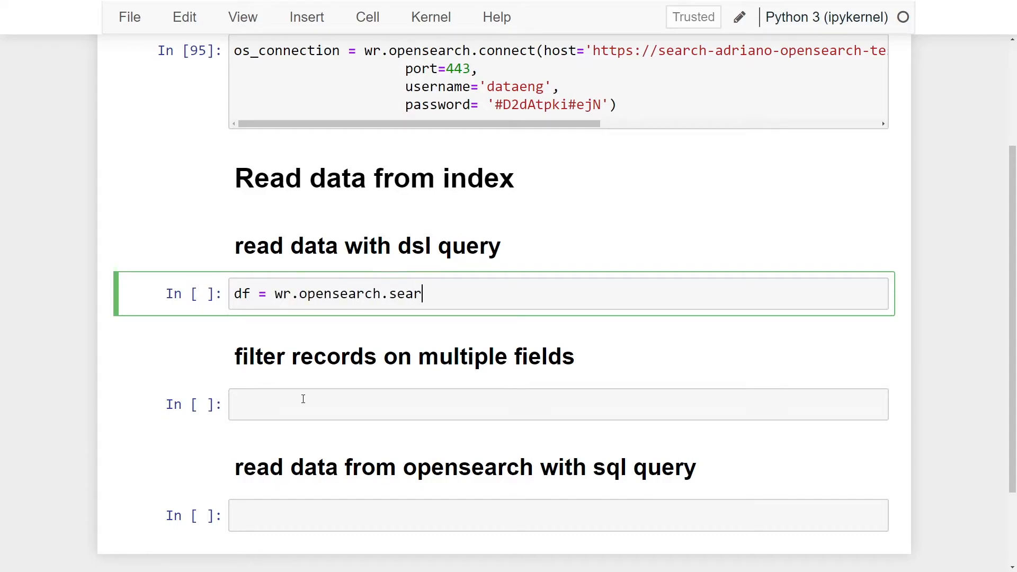
{"action": "type", "text": "ch()"}
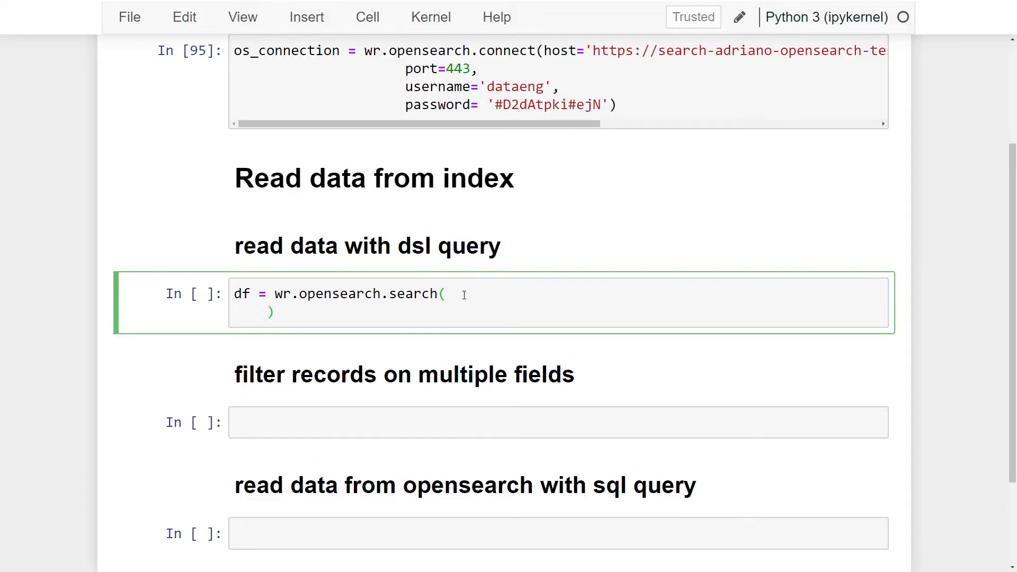
{"action": "type", "text": "client= os_connection"}
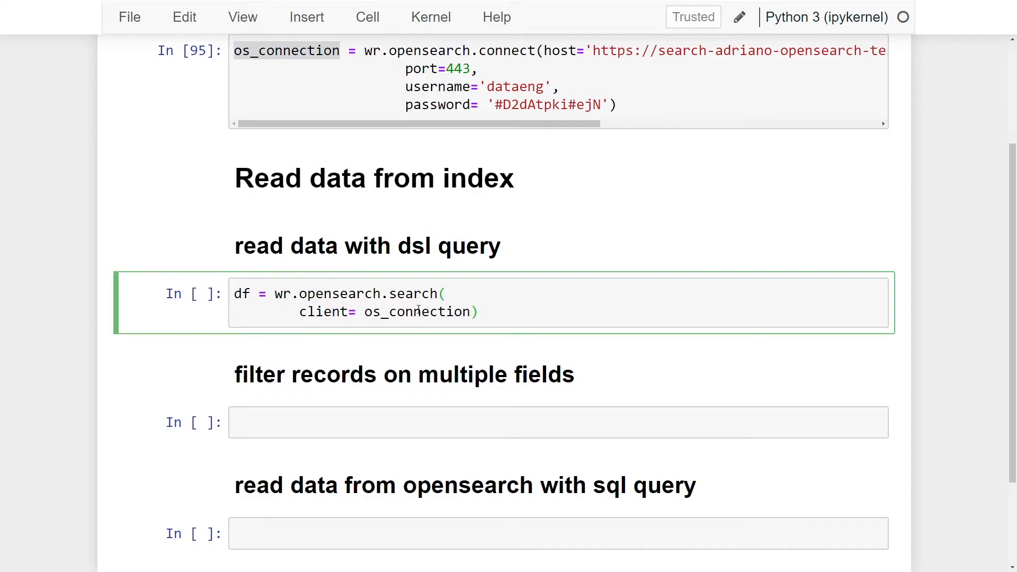
{"action": "type", "text": ","}
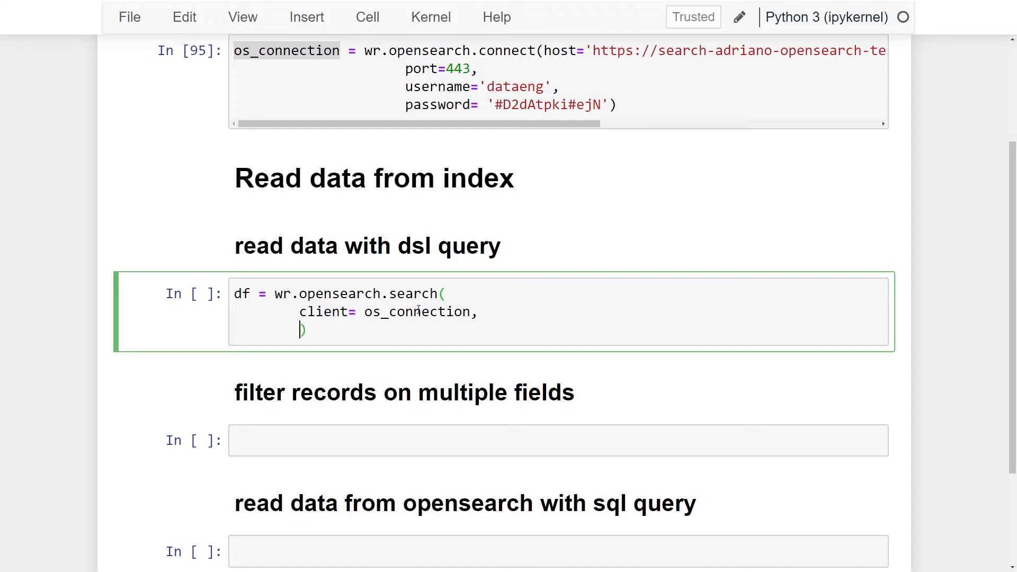
{"action": "type", "text": "index='car"}
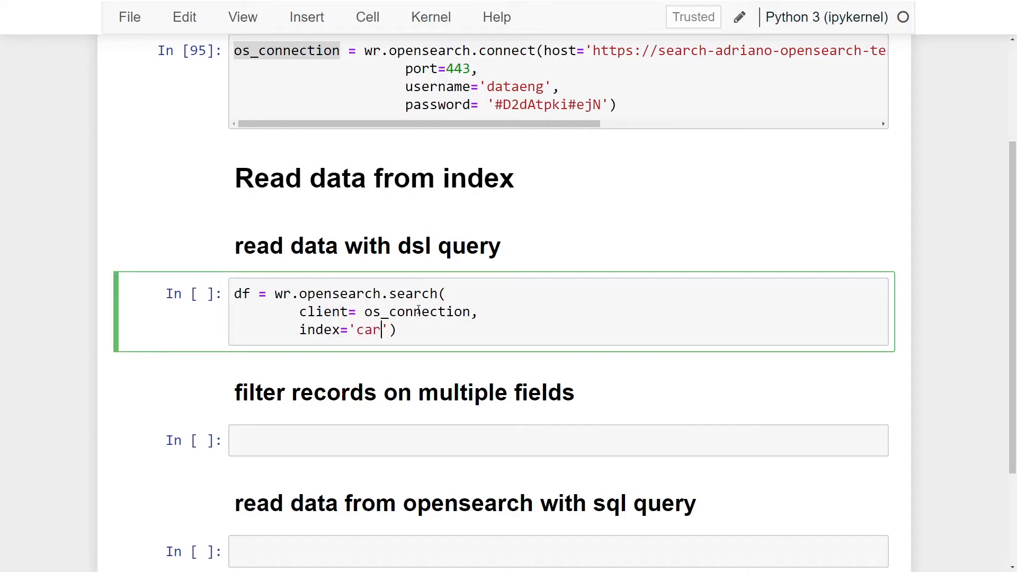
{"action": "type", "text": "s,"}
{"action": "type", "text": "search)"}
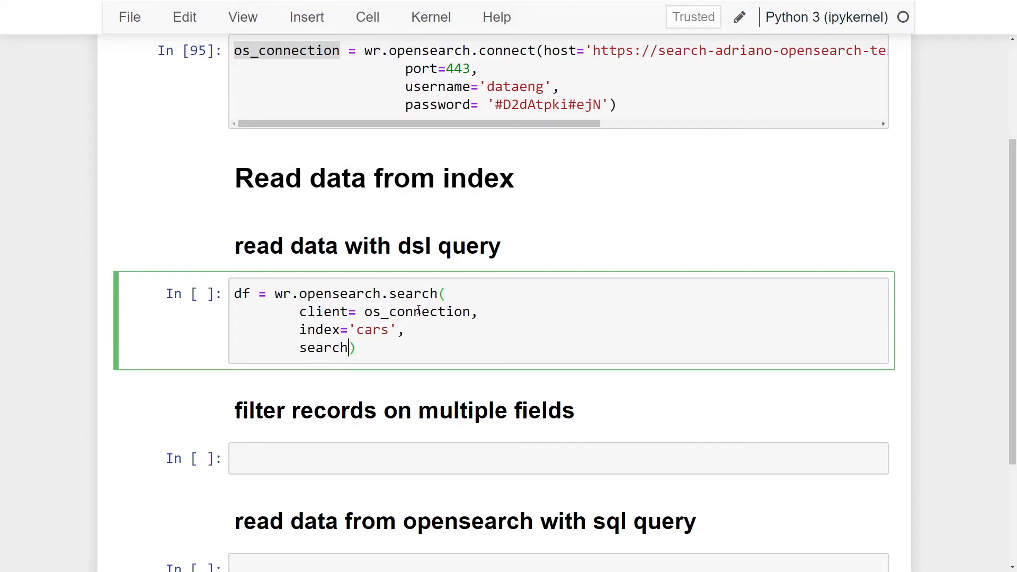
{"action": "type", "text": "_body={"}
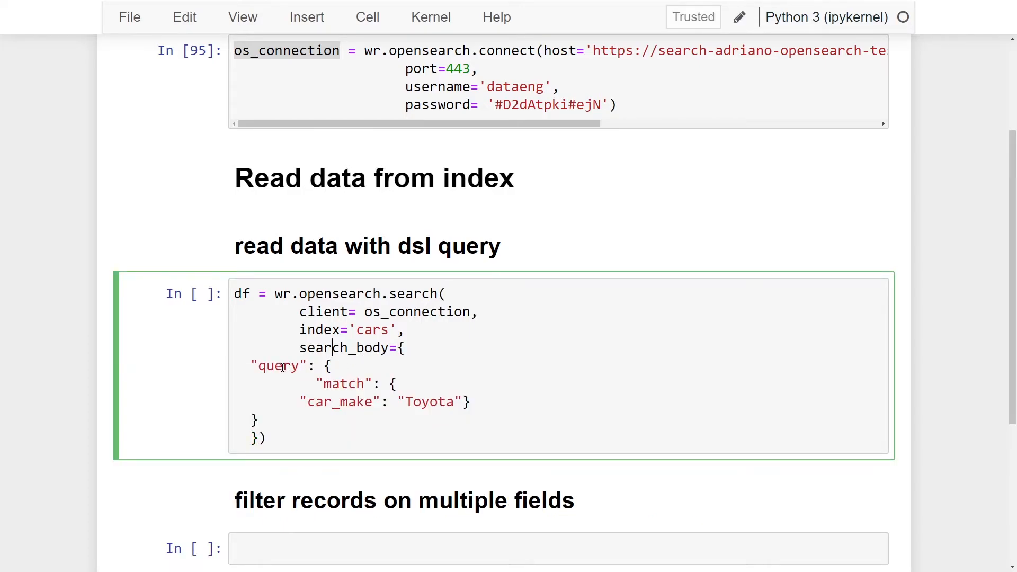
{"action": "key", "text": "ctrl+s"}
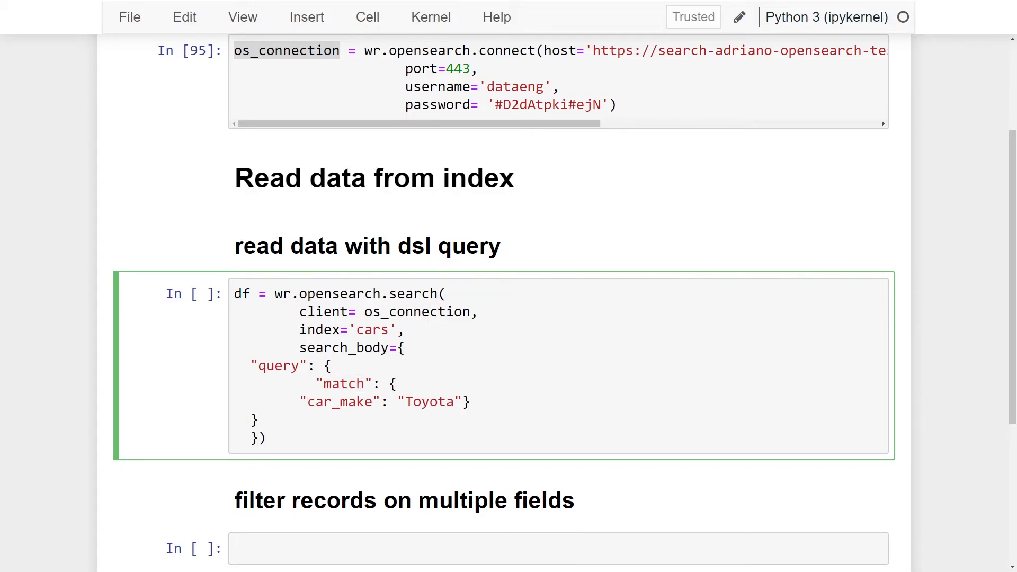
{"action": "scroll", "scroll_direction": "down", "scroll_amount": 3}
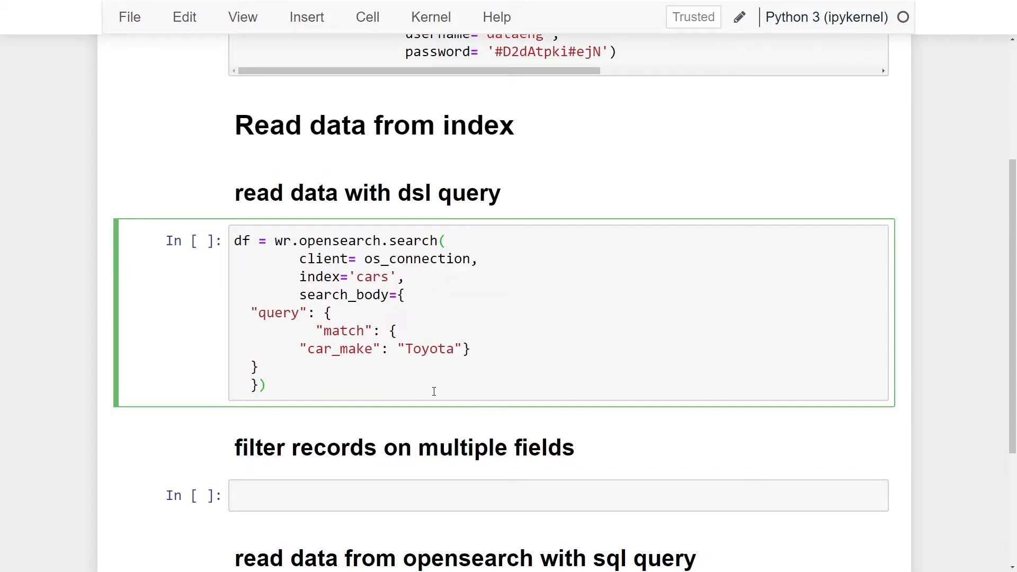
Run the Toyota match with df.head(), try misspelled Toyotaa, then restore Toyota and rerun
{"action": "key", "text": "shift+Enter"}
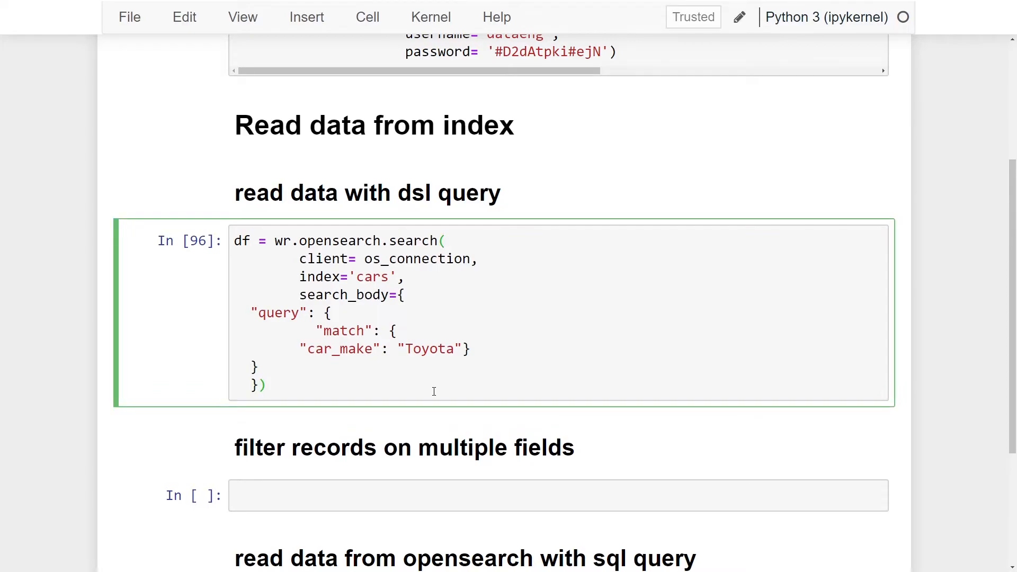
{"action": "type", "text": "df.head("}
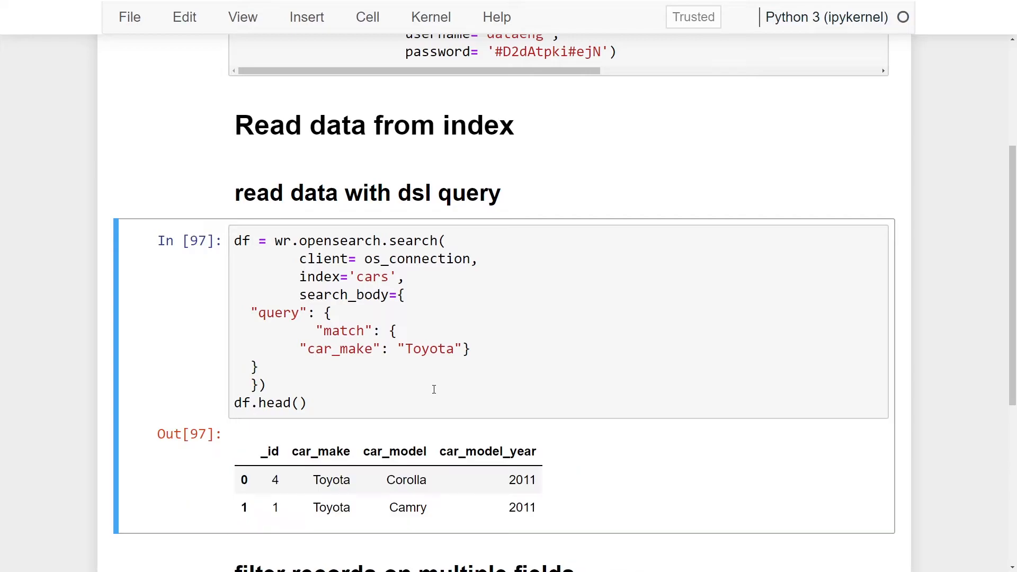
{"action": "mouse_move", "coordinate": [378, 347]}
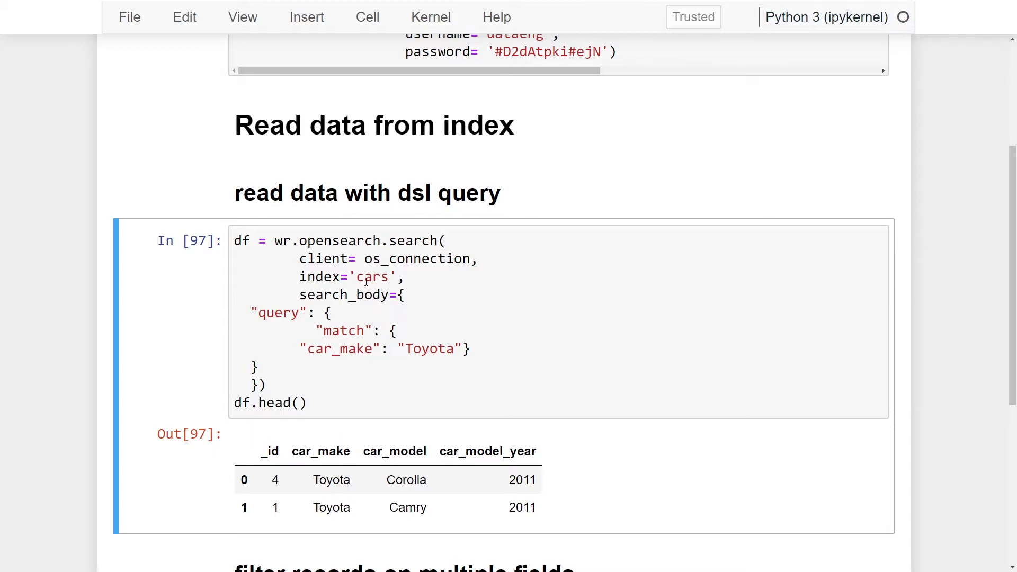
{"action": "mouse_move", "coordinate": [369, 344]}
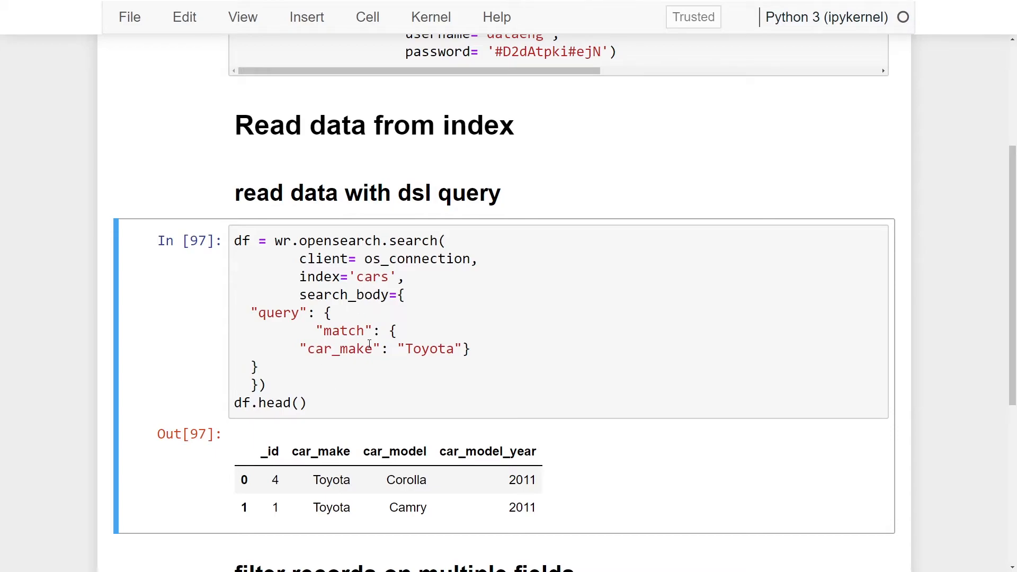
{"action": "mouse_move", "coordinate": [412, 352]}
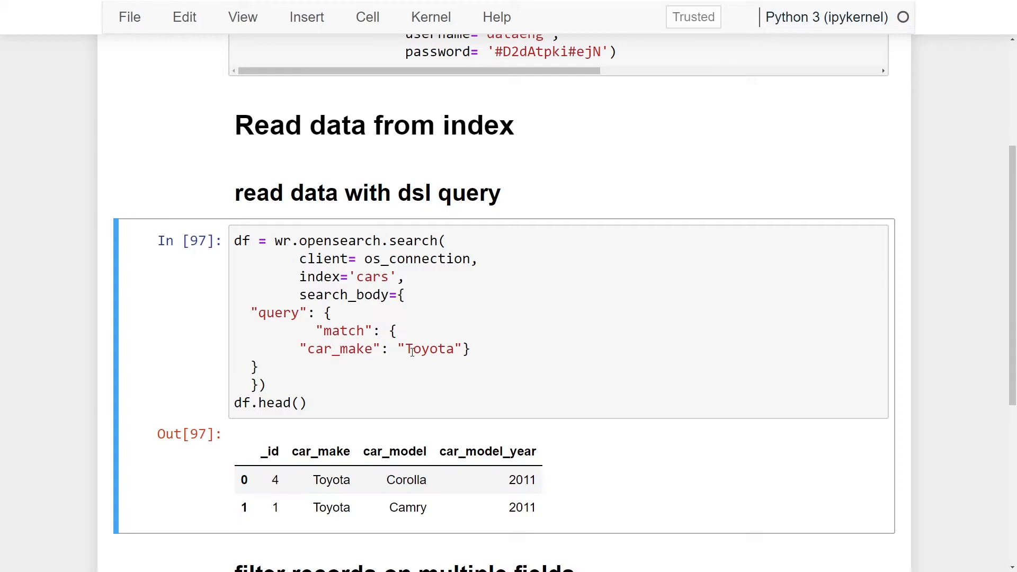
{"action": "left_click", "coordinate": [412, 348]}
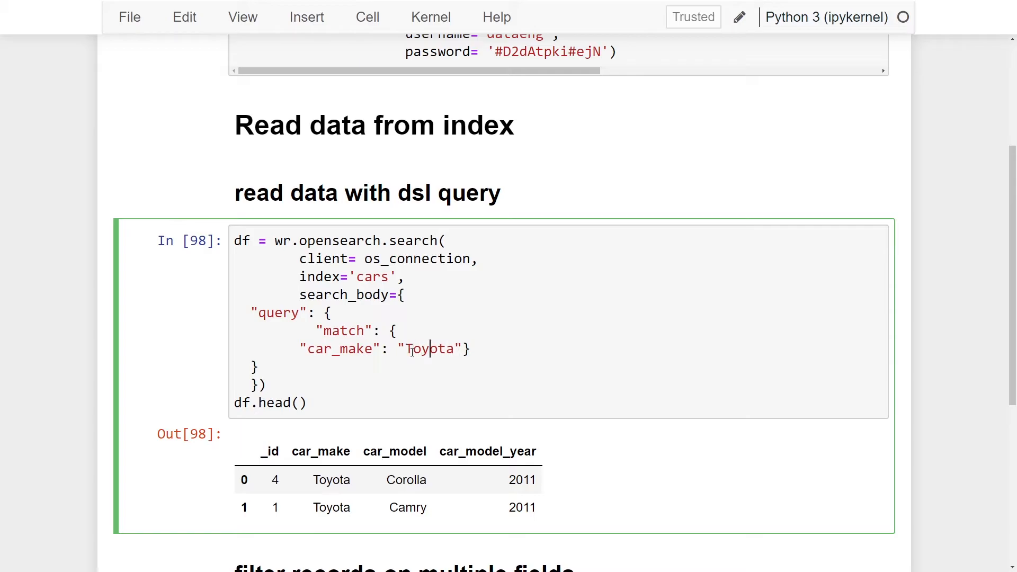
{"action": "type", "text": "a"}
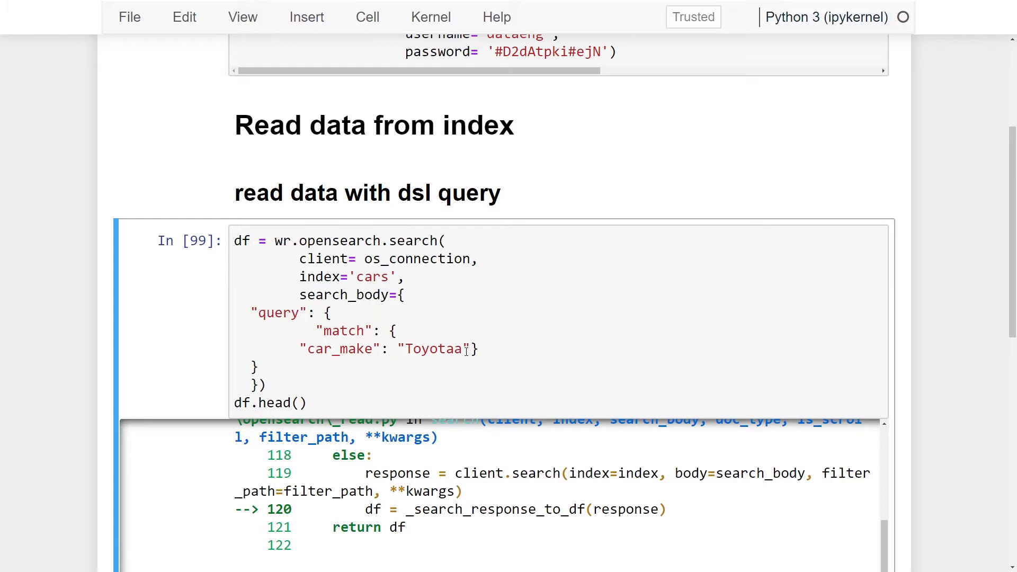
{"action": "left_click", "coordinate": [462, 349]}
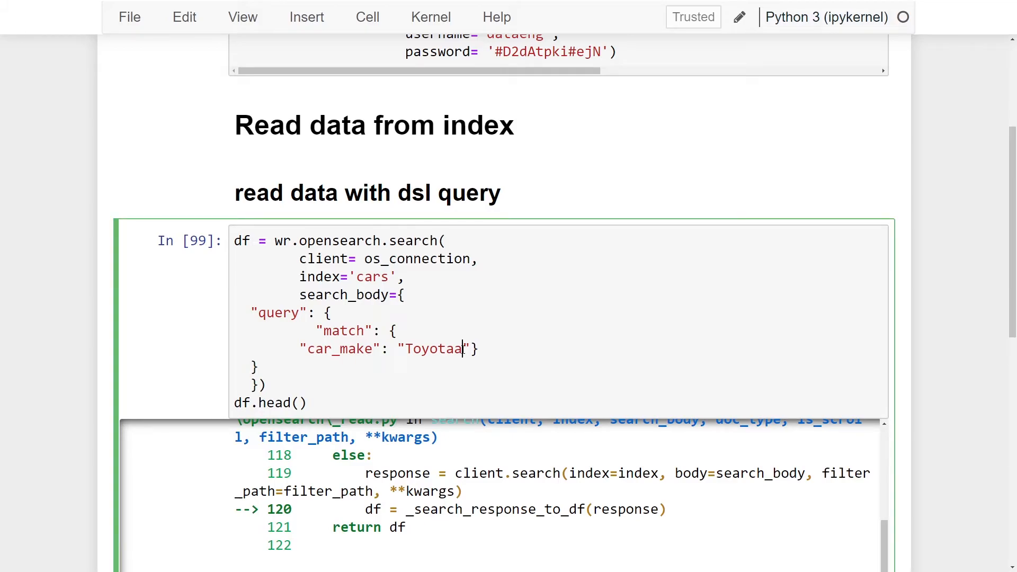
{"action": "key", "text": "Shift+Enter"}
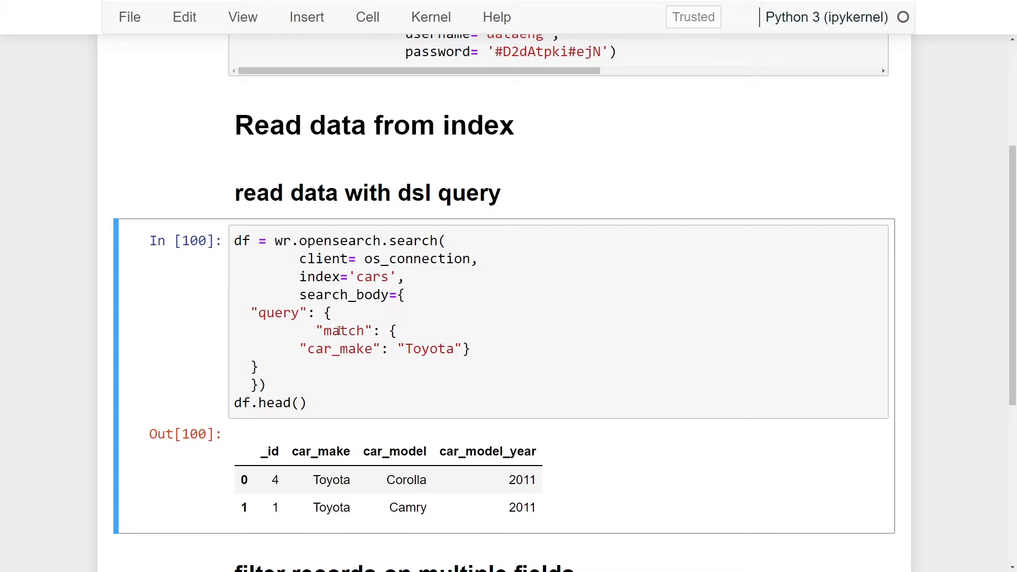
Review the returned Corolla and Camry rows and move to the multi-field filter cell
{"action": "scroll", "scroll_direction": "down", "scroll_amount": 3}
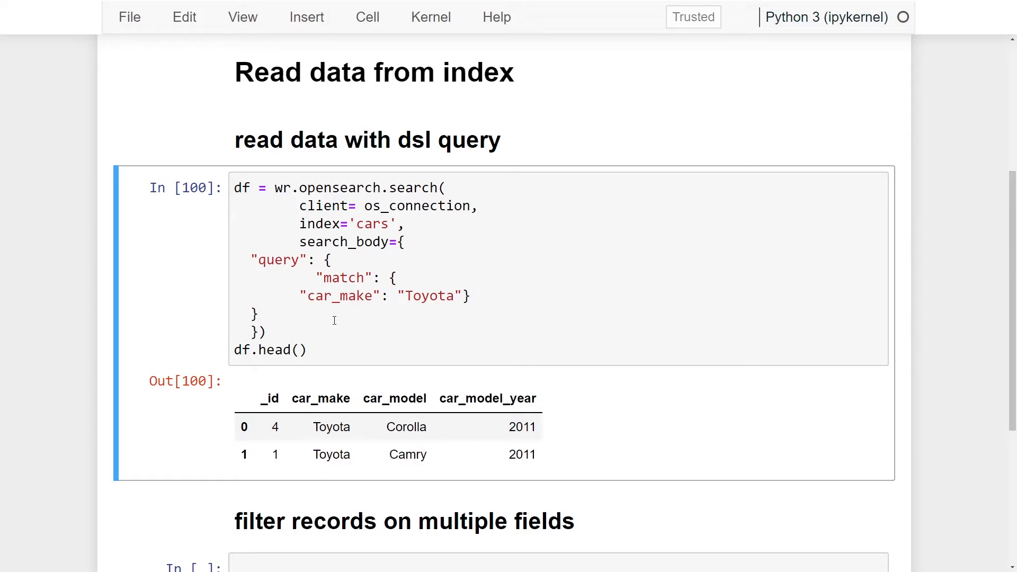
{"action": "scroll", "scroll_direction": "down", "scroll_amount": 3}
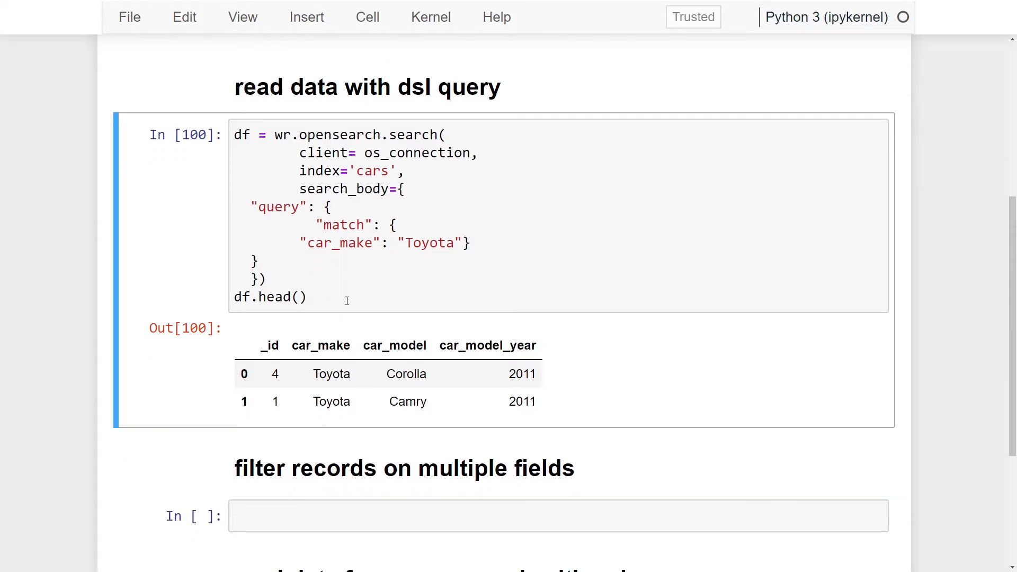
{"action": "scroll", "scroll_direction": "down", "scroll_amount": 3}
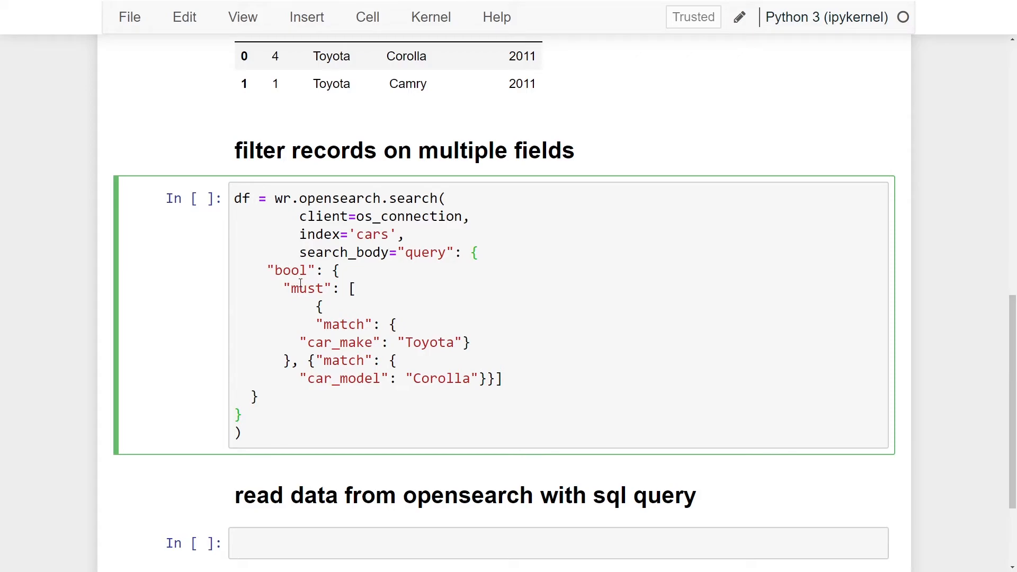
Run a bool must query matching car_make Toyota and car_model Corolla, previewed with df.head()
{"action": "double_click", "coordinate": [307, 288]}
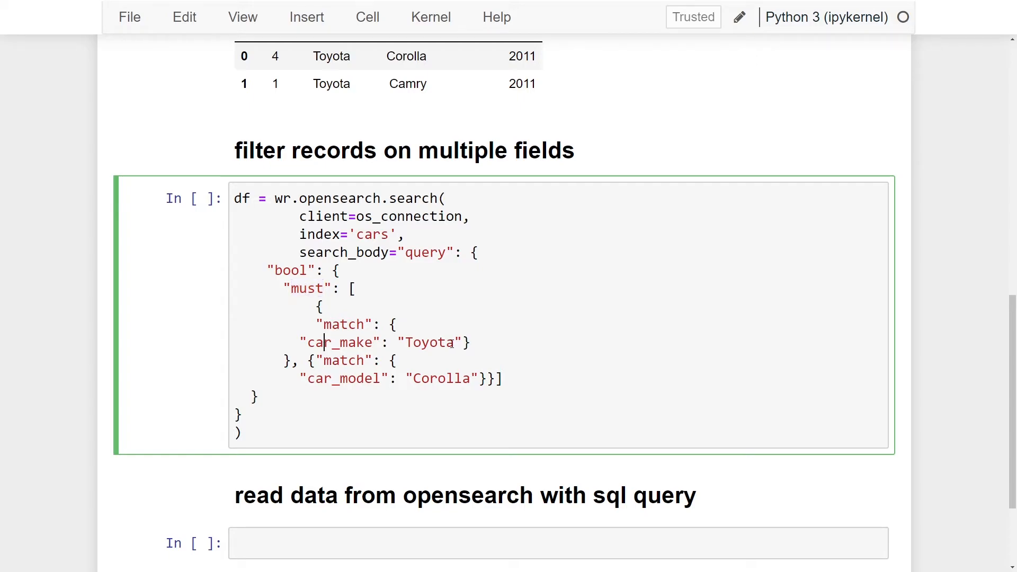
{"action": "mouse_move", "coordinate": [417, 151]}
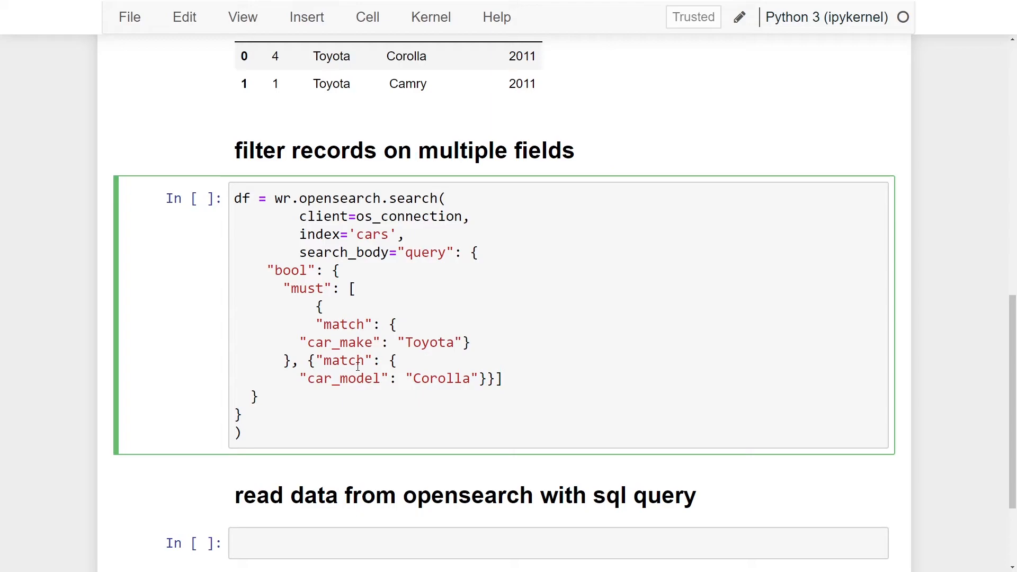
{"action": "mouse_move", "coordinate": [417, 379]}
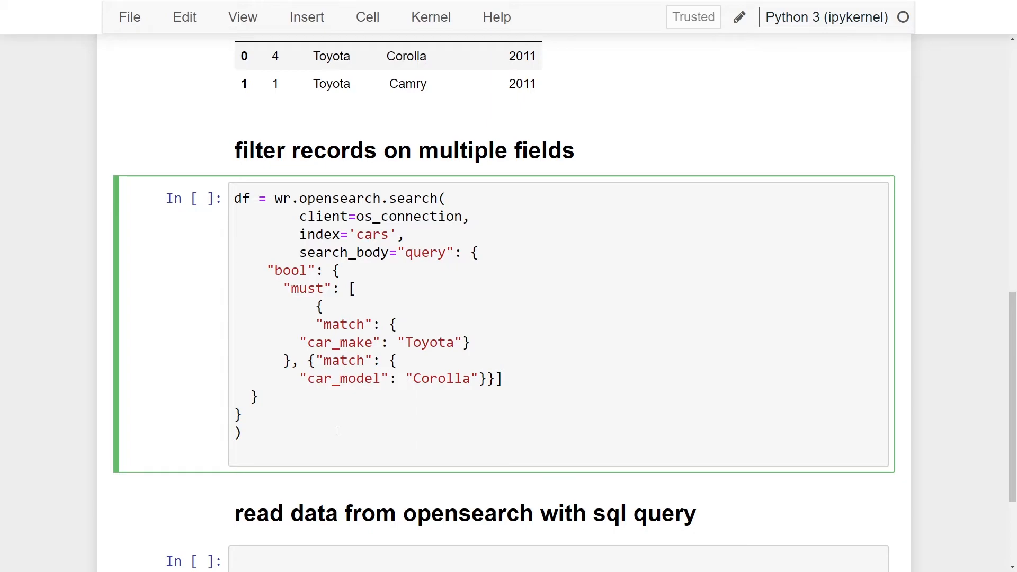
{"action": "type", "text": "df.head()"}
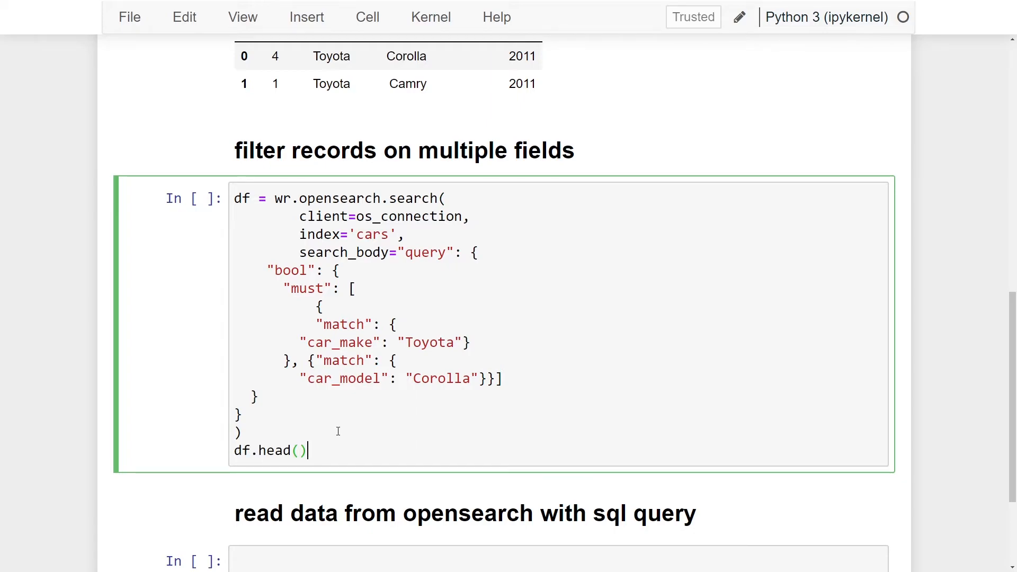
{"action": "key", "text": "shift+enter"}
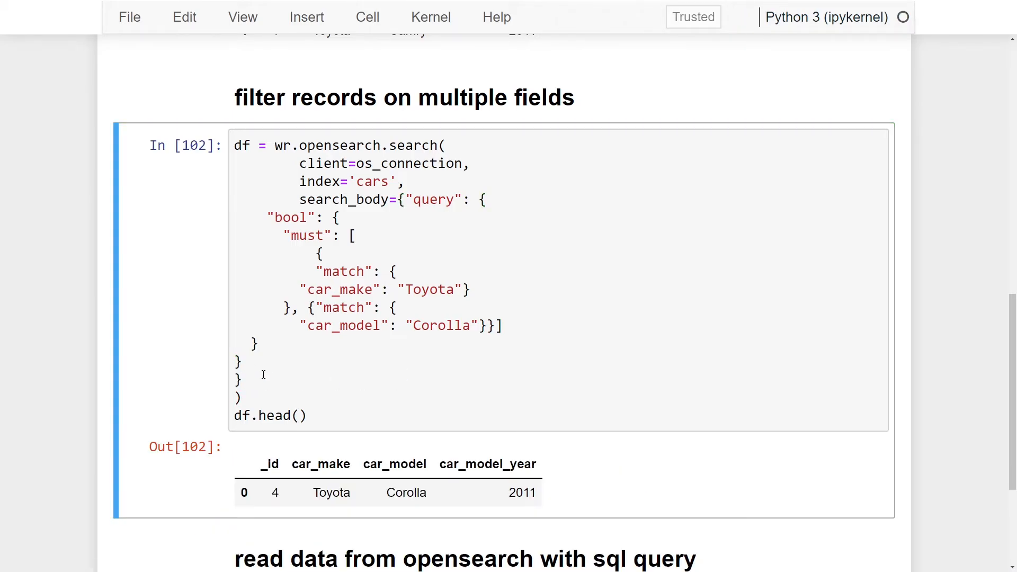
{"action": "mouse_move", "coordinate": [363, 411]}
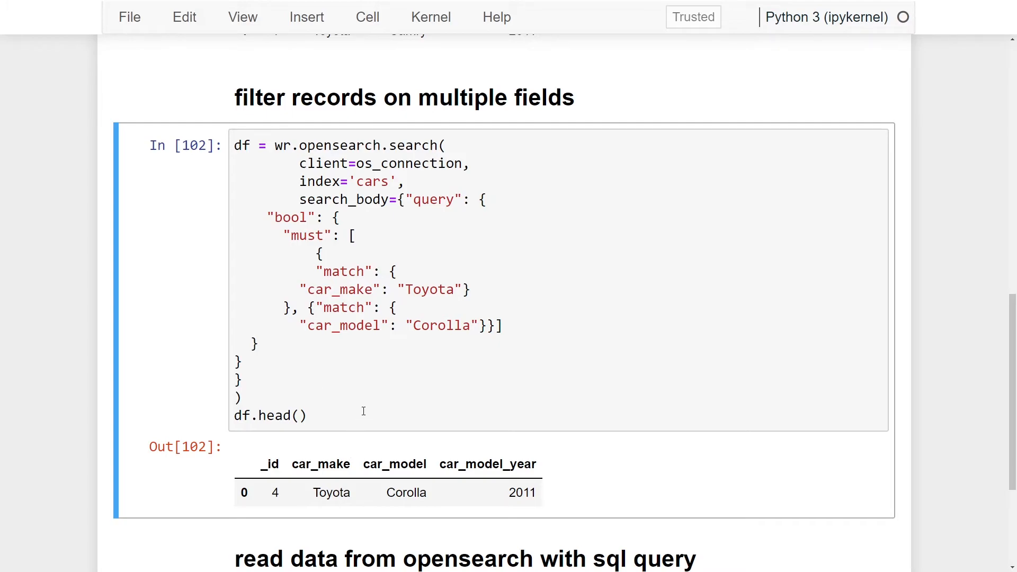
Review the single 2011 Toyota Corolla result and scroll to the empty SQL-query cell
{"action": "scroll", "scroll_direction": "up", "scroll_amount": 3}
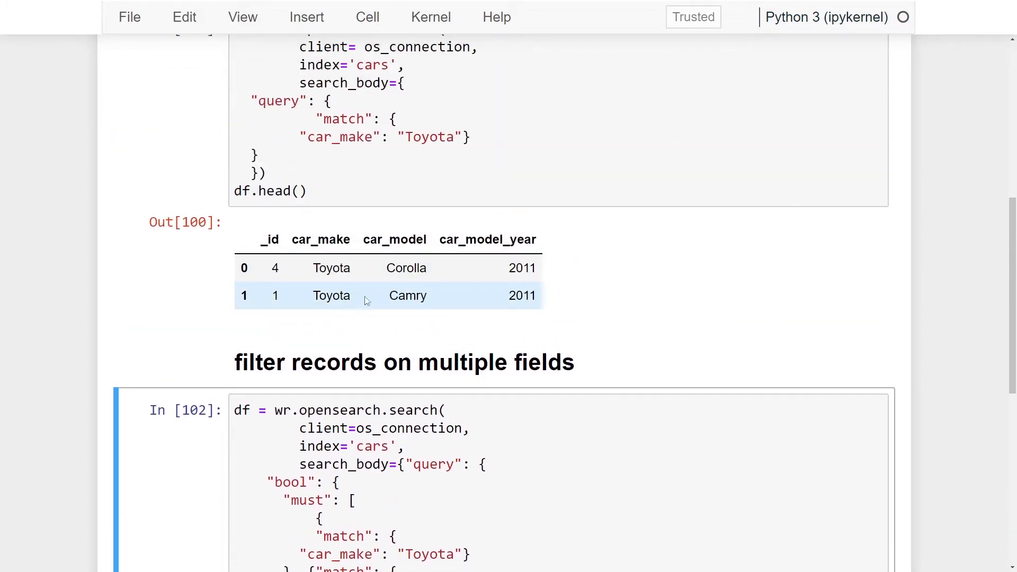
{"action": "scroll", "scroll_direction": "down", "scroll_amount": 3}
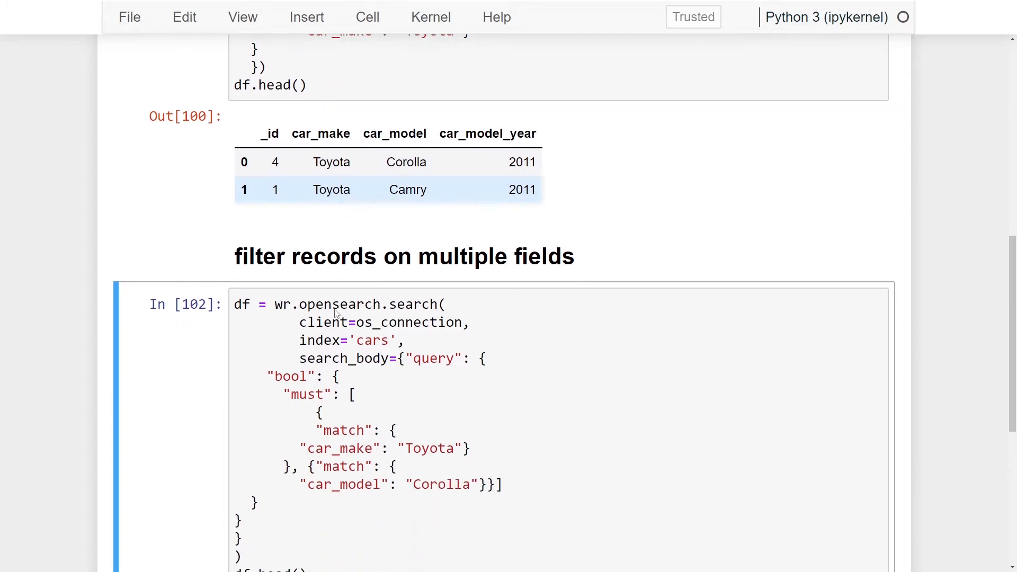
{"action": "scroll", "scroll_direction": "down", "scroll_amount": 3}
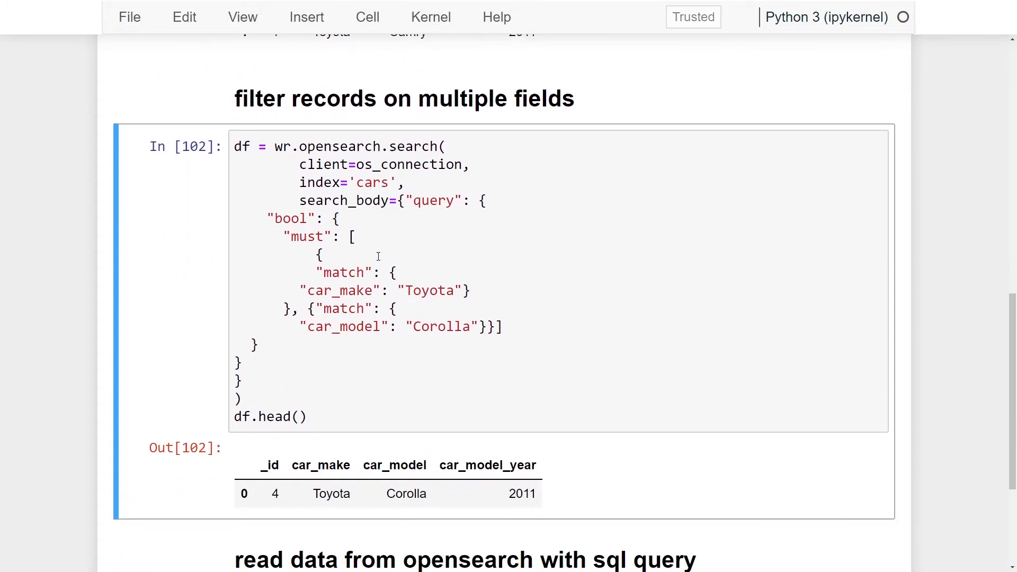
{"action": "scroll", "scroll_direction": "down", "scroll_amount": 3}
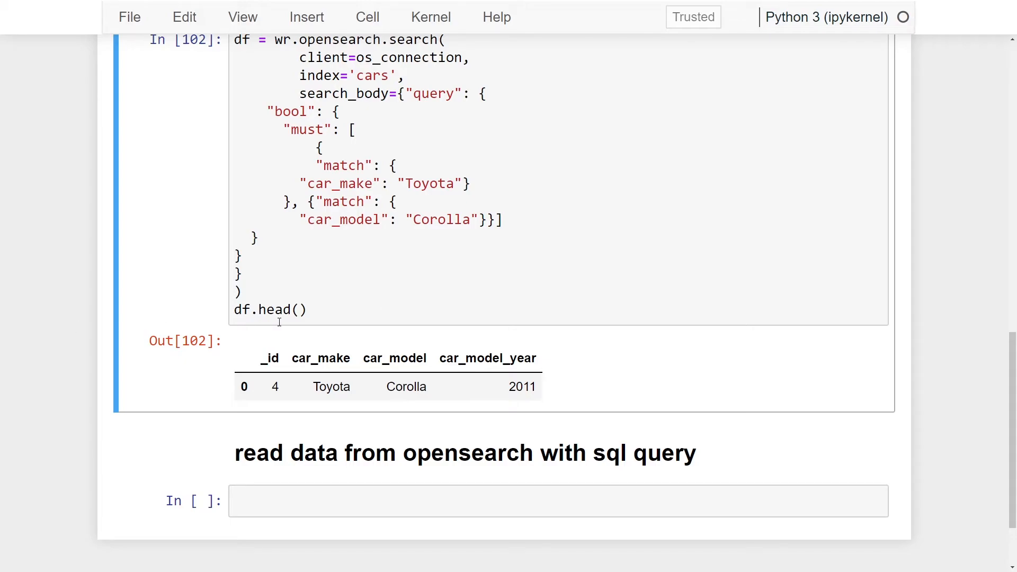
{"action": "scroll", "scroll_direction": "down", "scroll_amount": 3}
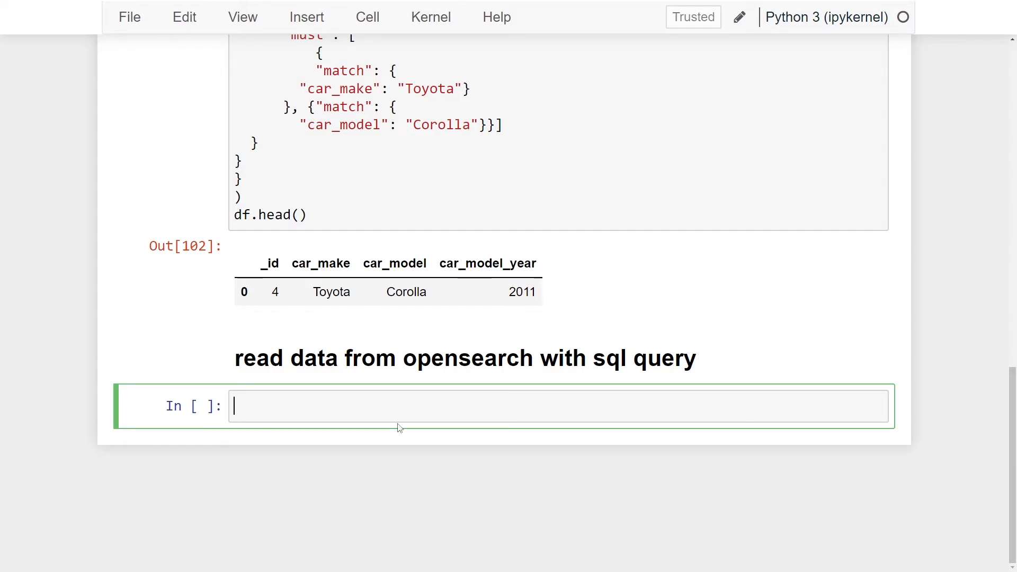
Start df2 = wr.opensearch.search_by_sql( with its arguments on a new line
{"action": "type", "text": "df2"}
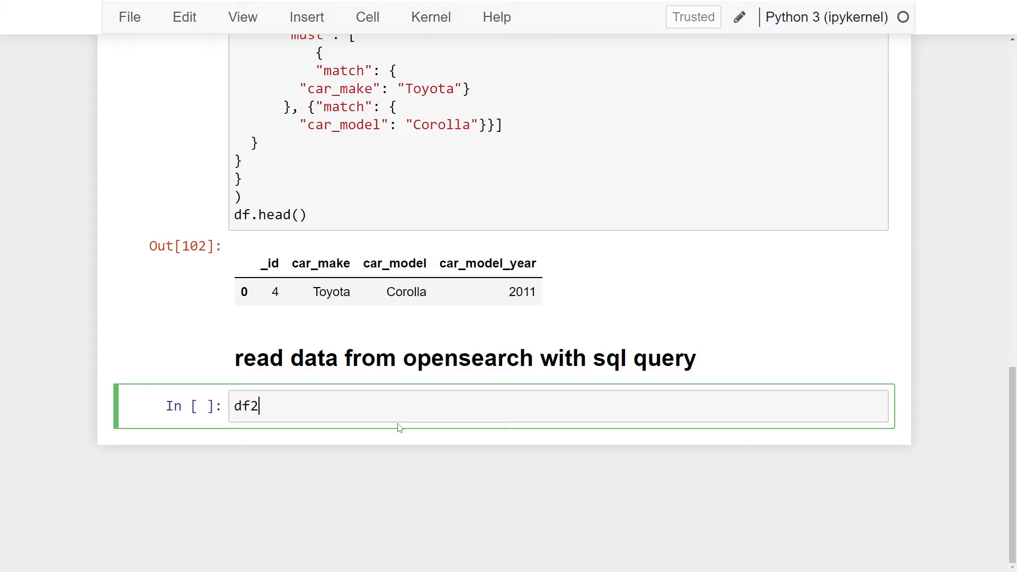
{"action": "type", "text": "= wr."}
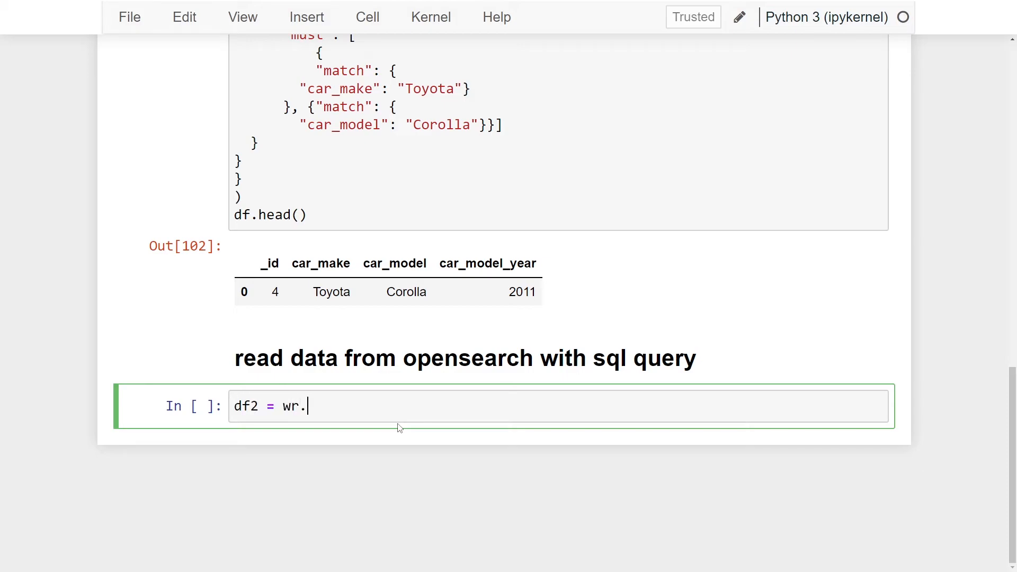
{"action": "type", "text": "op"}
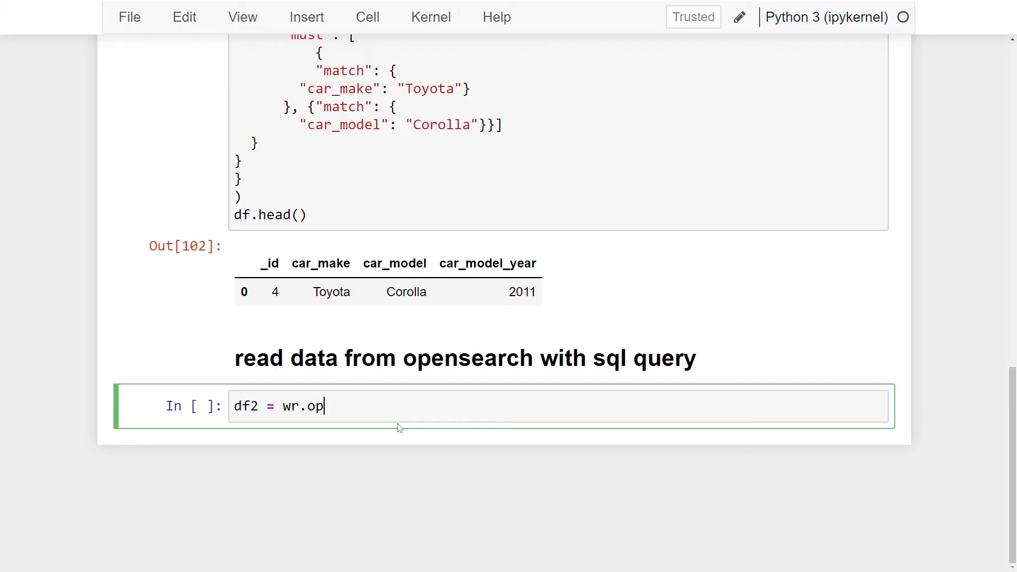
{"action": "type", "text": "ensearch."}
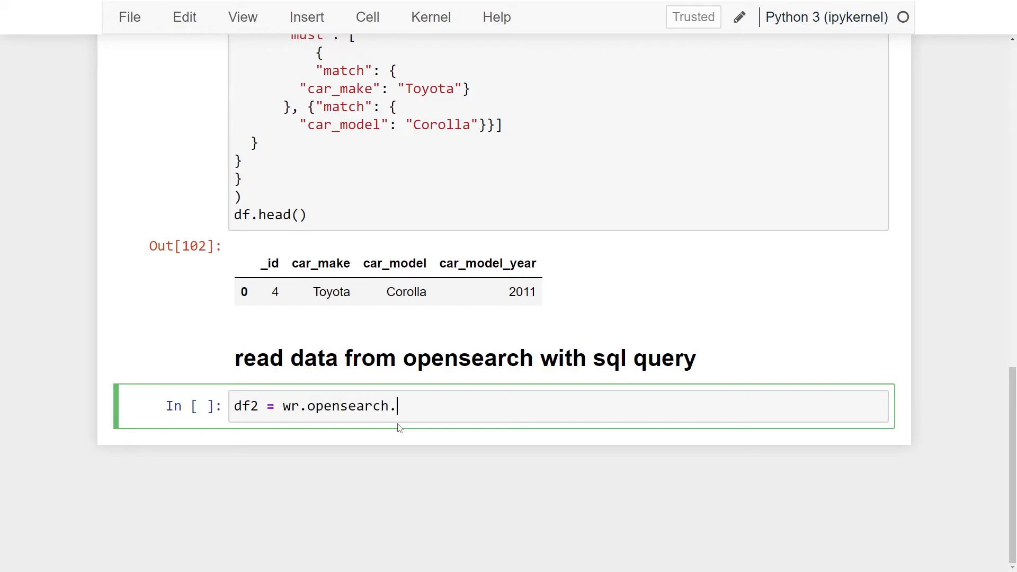
{"action": "type", "text": "sewa"}
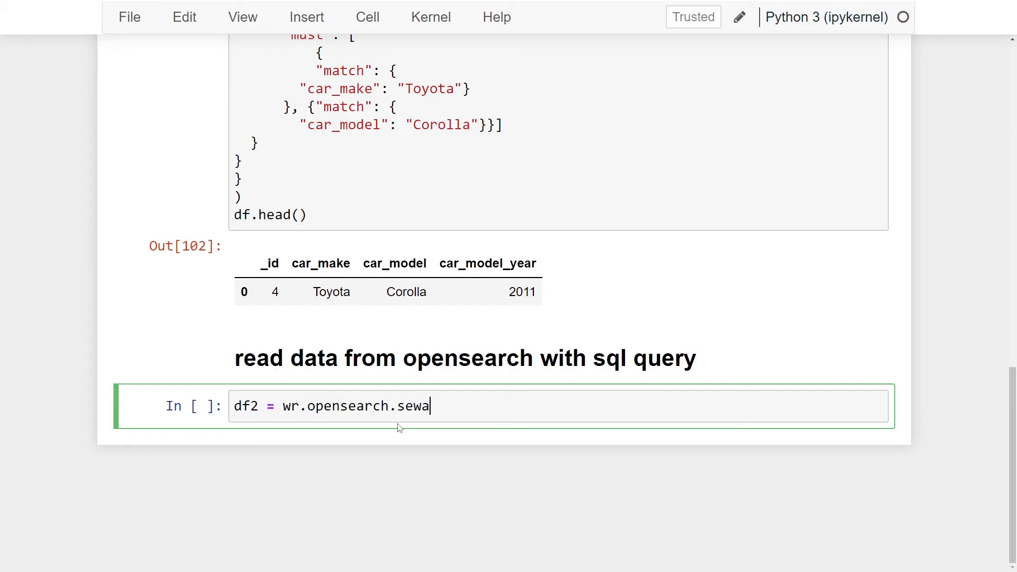
{"action": "type", "text": "rch_by_sqq"}
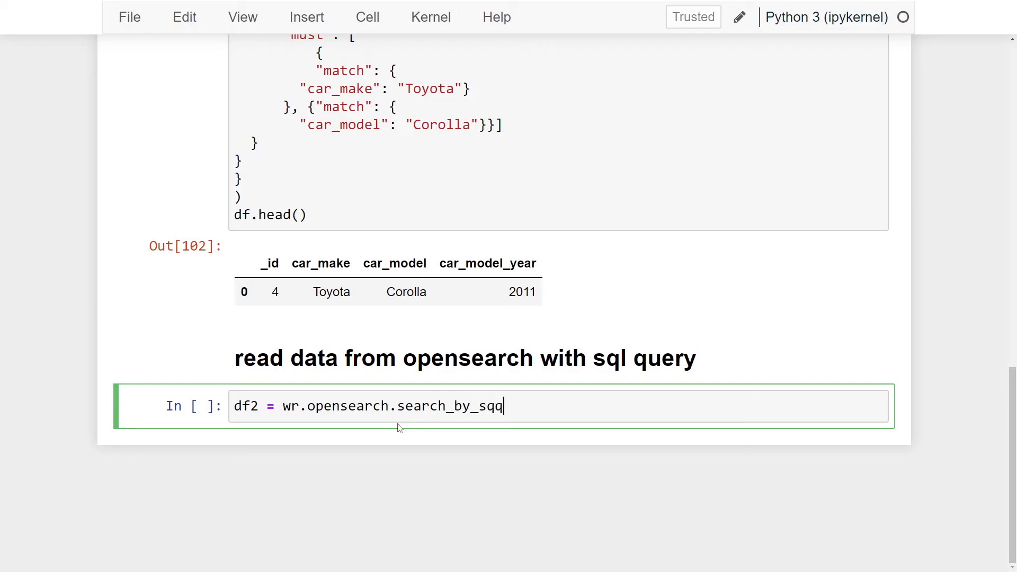
{"action": "type", "text": "l()"}
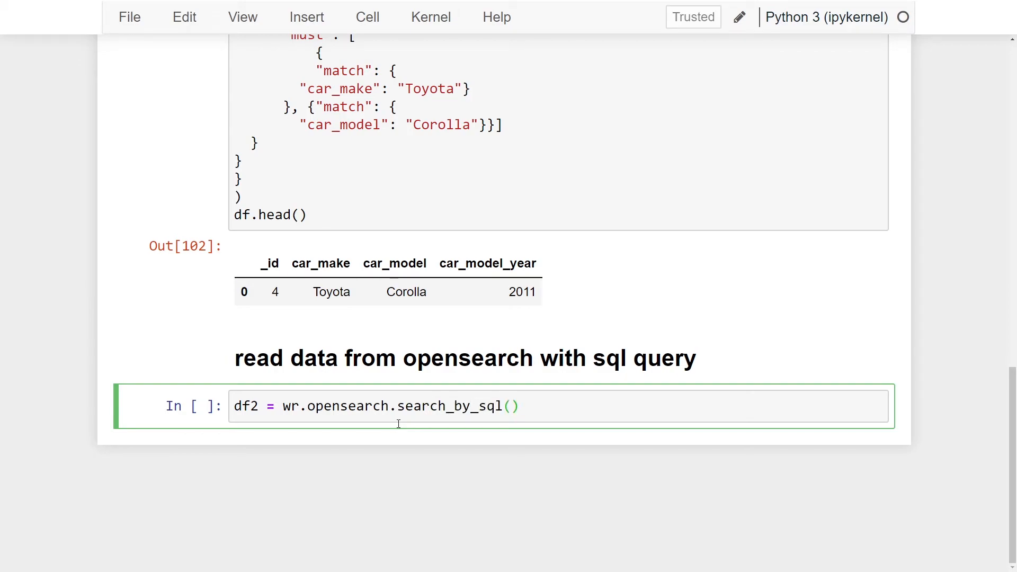
{"action": "key", "text": "Enter"}
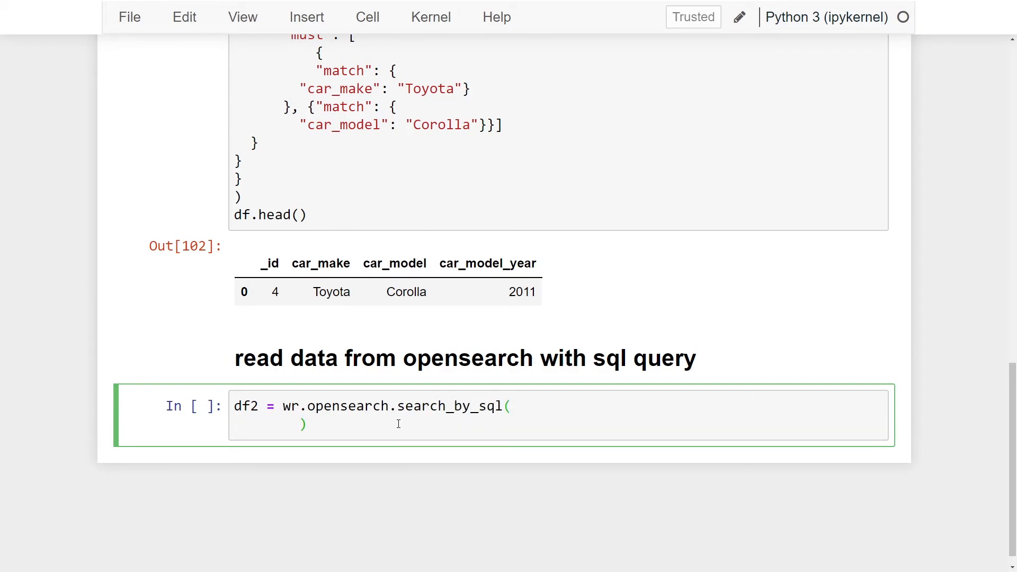
Pass client=os_connection, begin the sql_query= argument, and save the notebook
{"action": "type", "text": "client="}
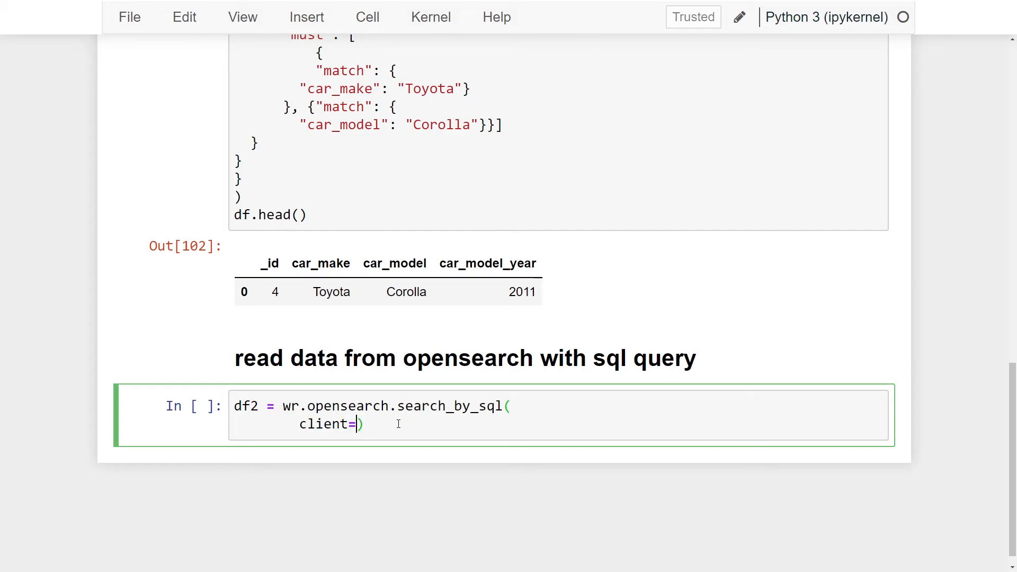
{"action": "type", "text": "os_connec"}
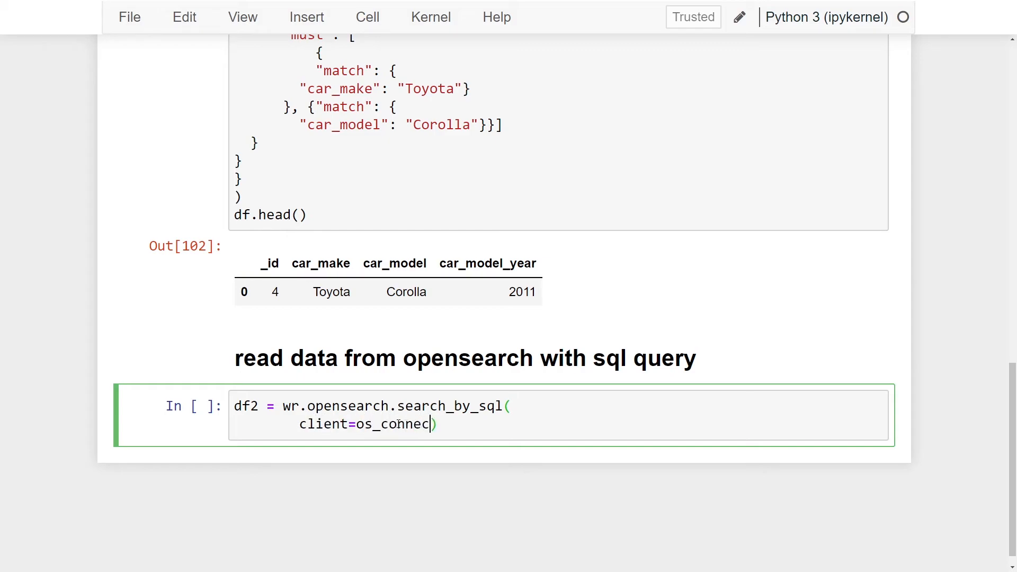
{"action": "type", "text": "tion,"}
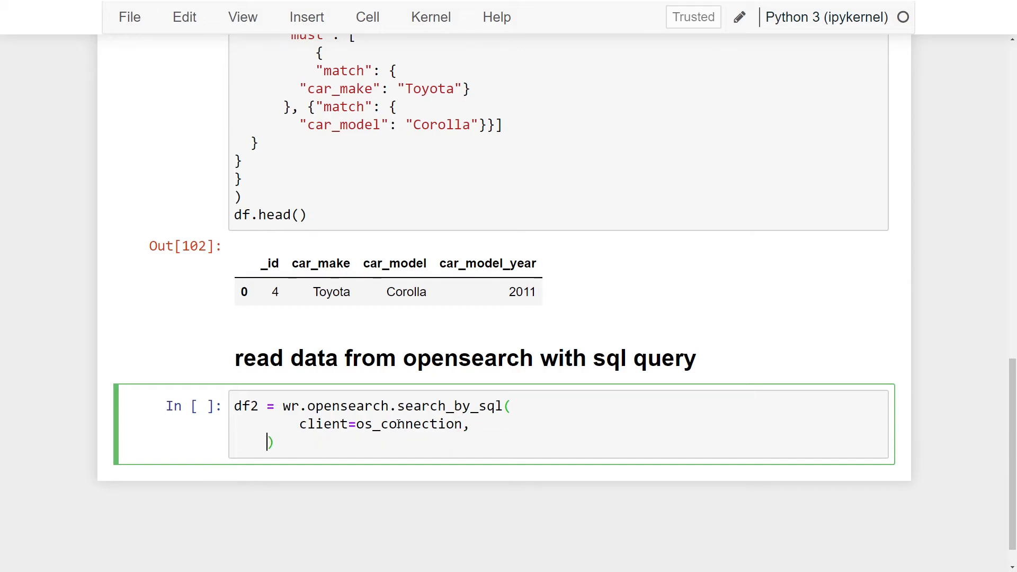
{"action": "type", "text": "sql_q"}
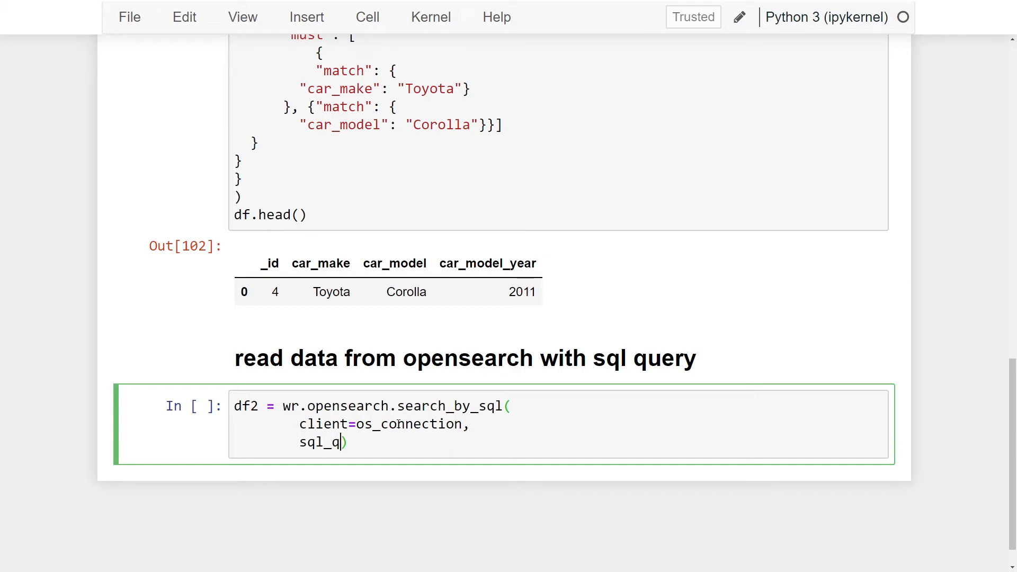
{"action": "type", "text": "uery"}
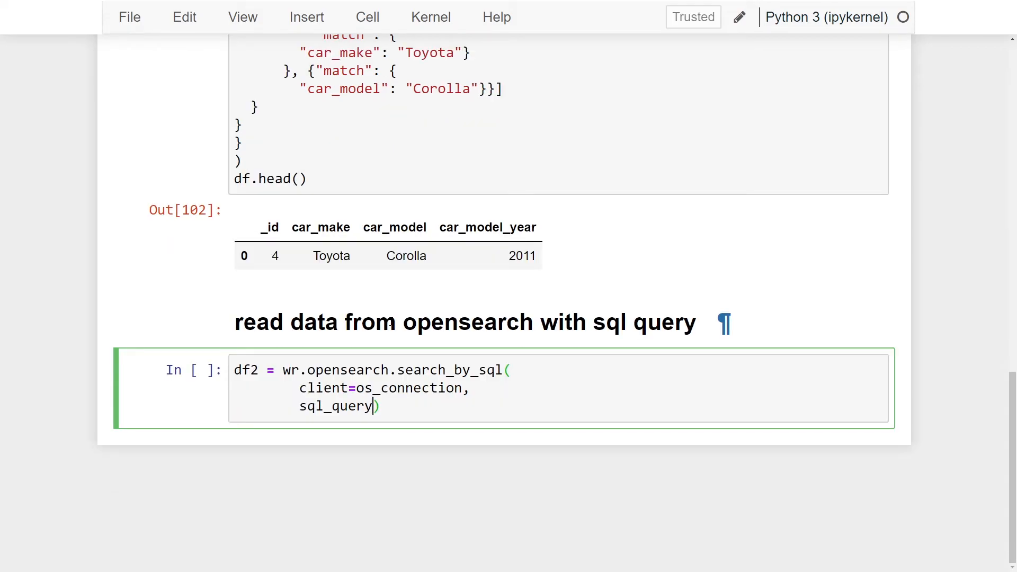
{"action": "scroll", "scroll_direction": "up", "scroll_amount": 3}
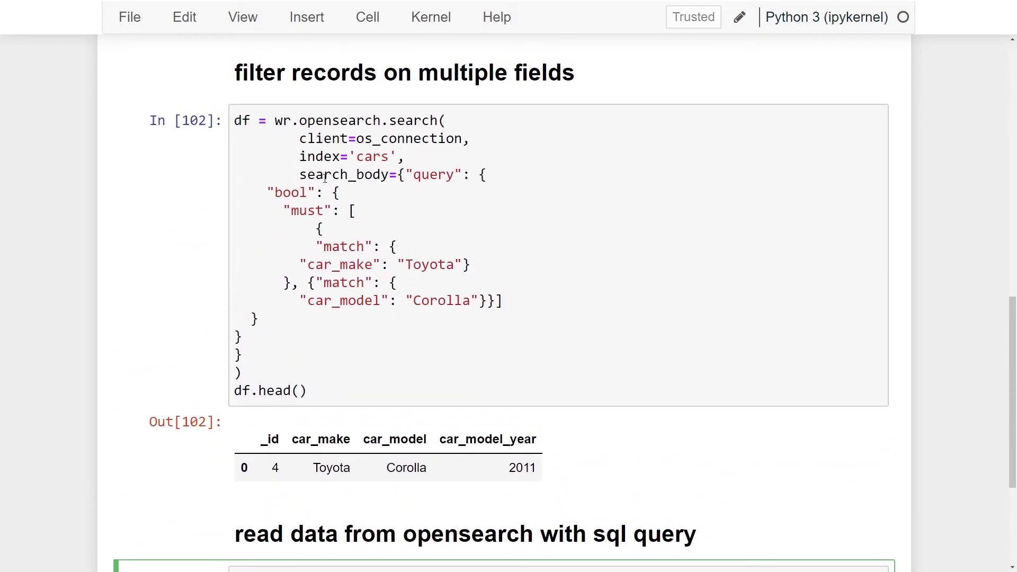
{"action": "scroll", "scroll_direction": "down", "scroll_amount": 3}
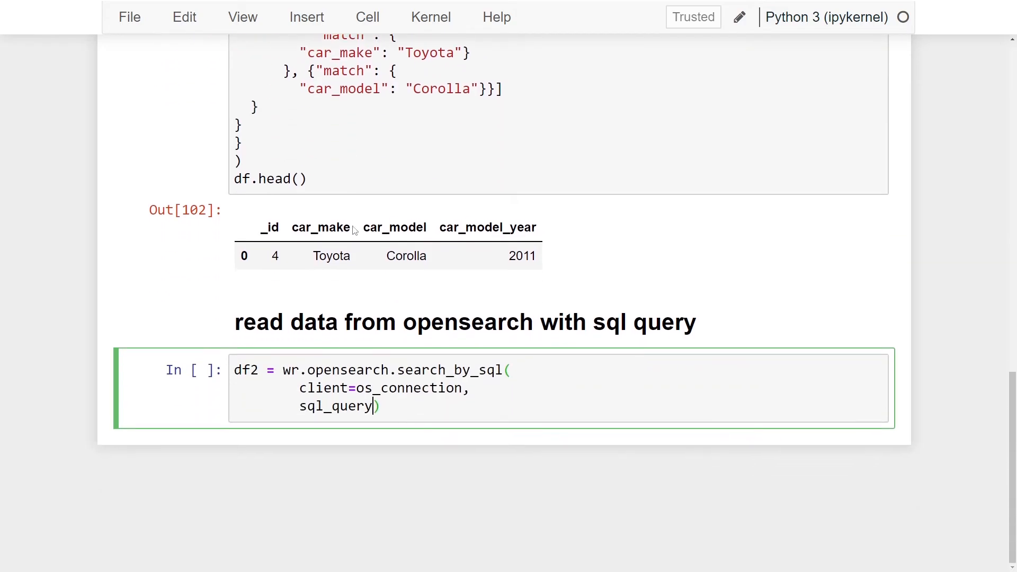
{"action": "key", "text": "ctrl+s"}
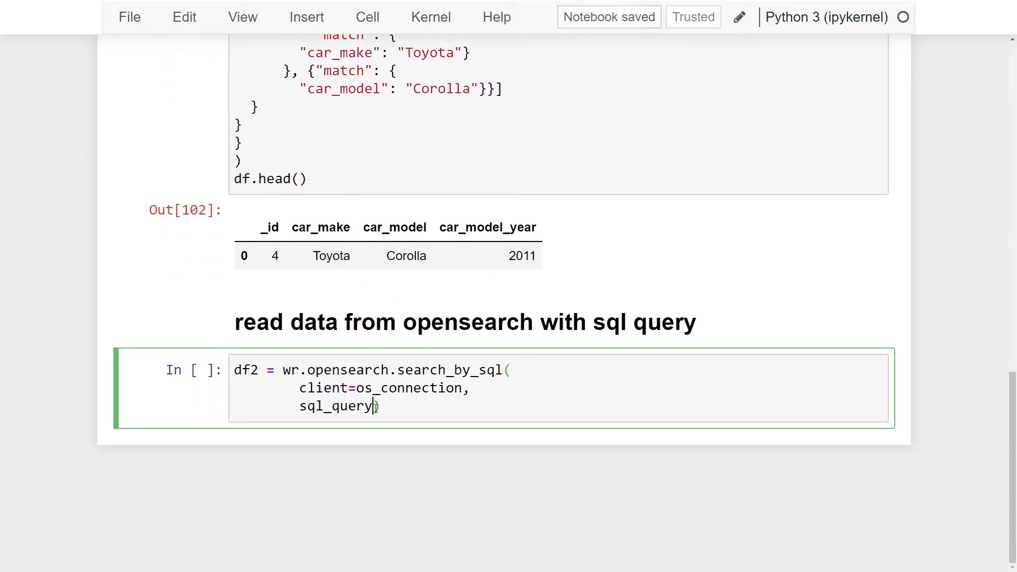
{"action": "type", "text": "="}
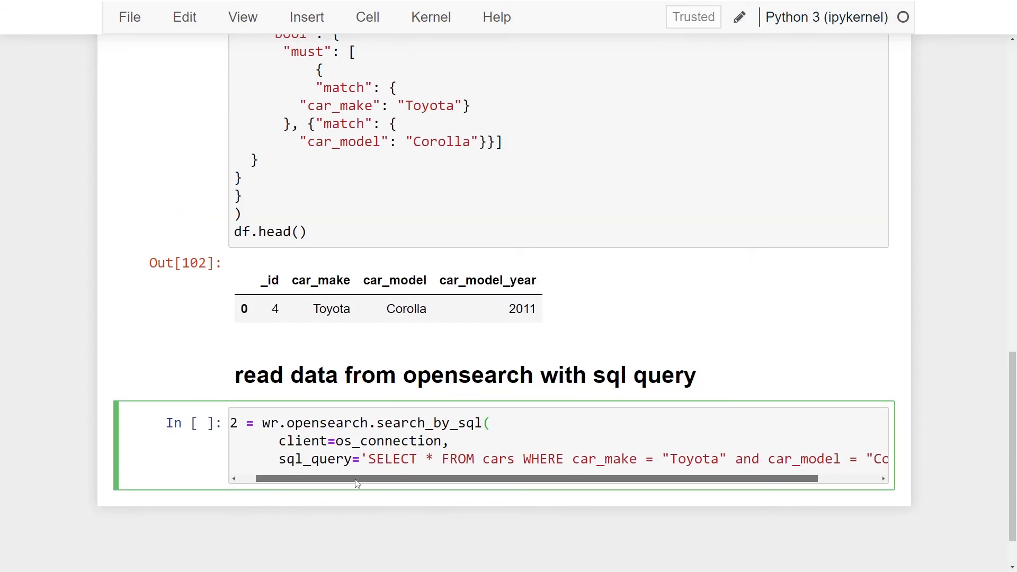
Finish the SELECT * FROM cars WHERE Toyota Corolla query and add df2.head()
{"action": "scroll", "scroll_direction": "right", "scroll_amount": 3}
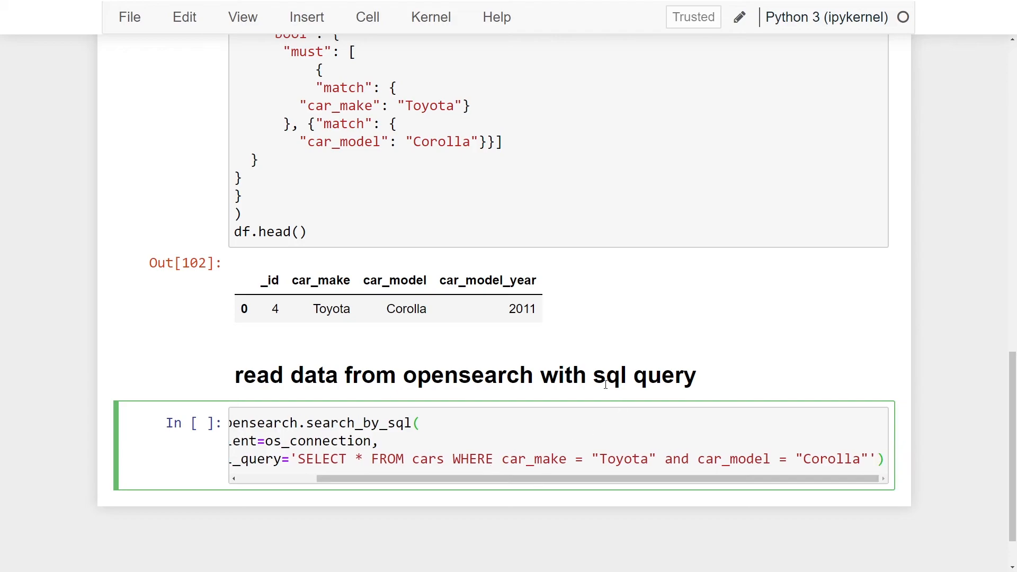
{"action": "mouse_move", "coordinate": [614, 493]}
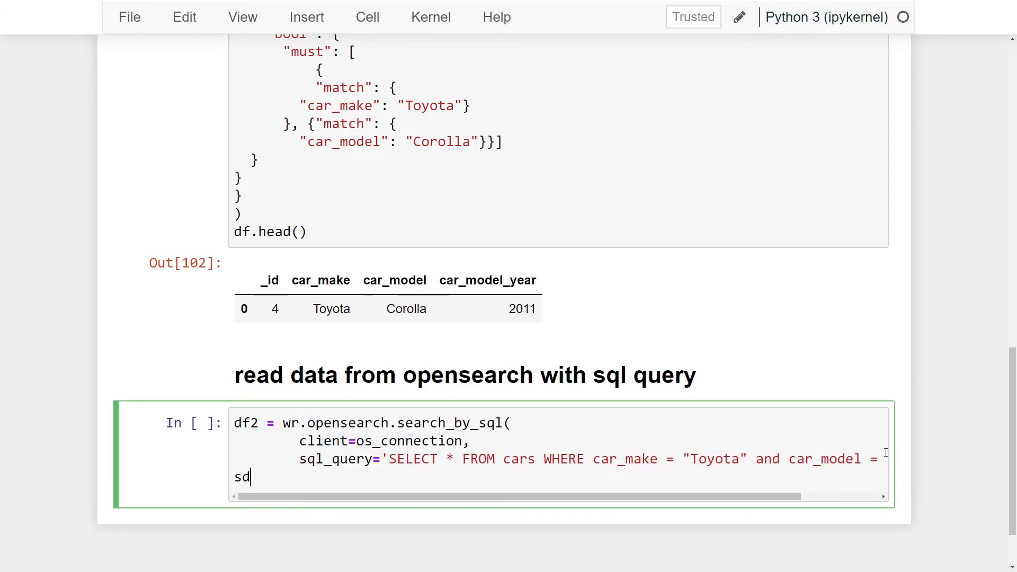
{"action": "type", "text": "df2.head()"}
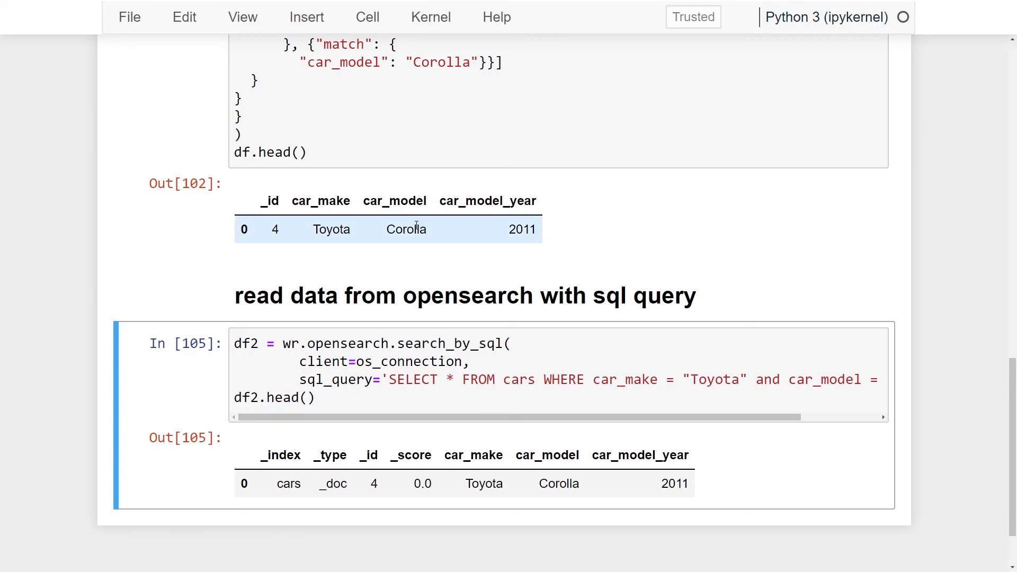
{"action": "mouse_move", "coordinate": [284, 235]}
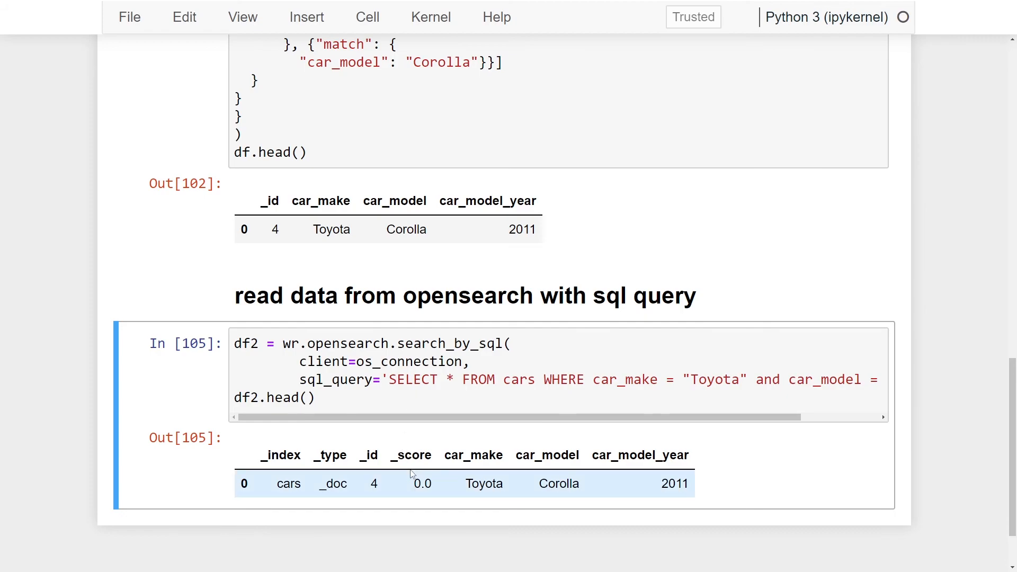
{"action": "mouse_move", "coordinate": [427, 487]}
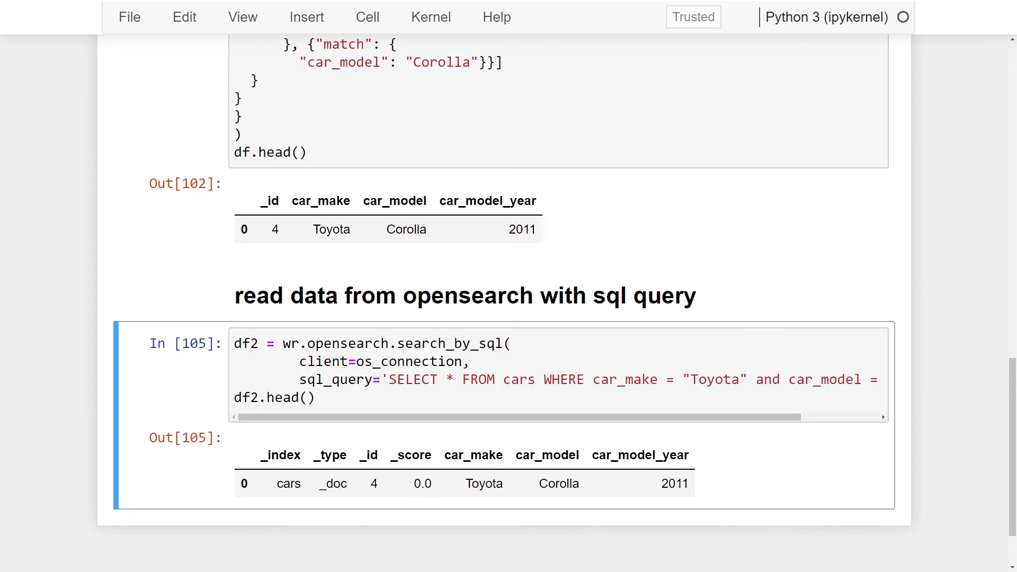
{"action": "mouse_move", "coordinate": [279, 361]}
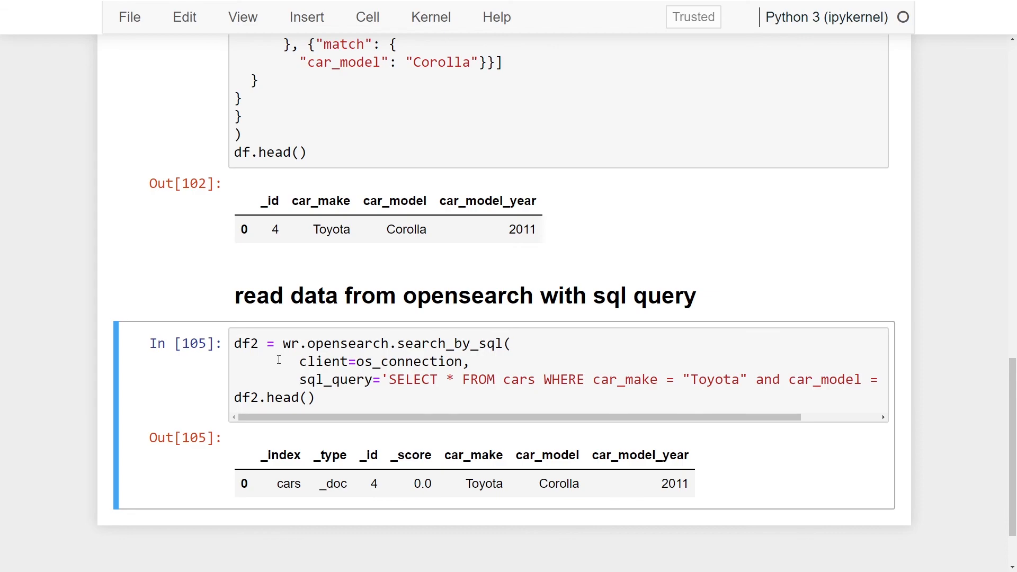